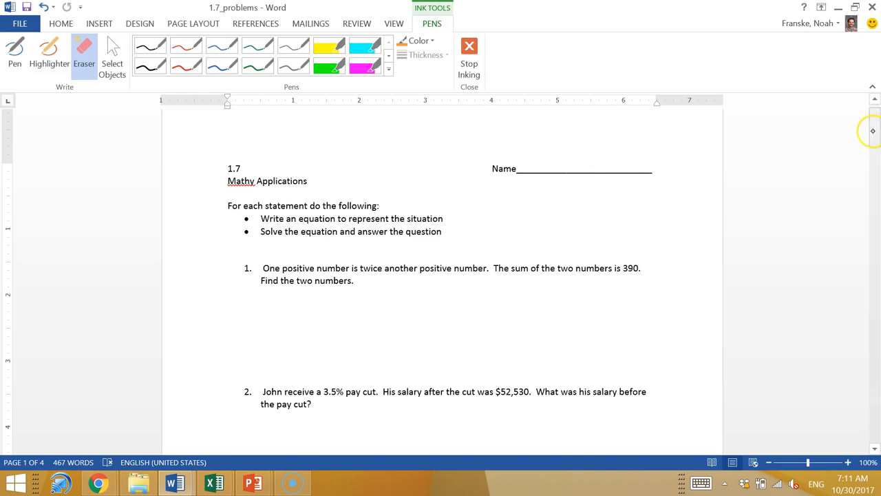
# - Ink x, y; x + y = 390; x + 2x = 390; 3x = 390 and box x = 130, y = 260
pyautogui.scroll(-3)
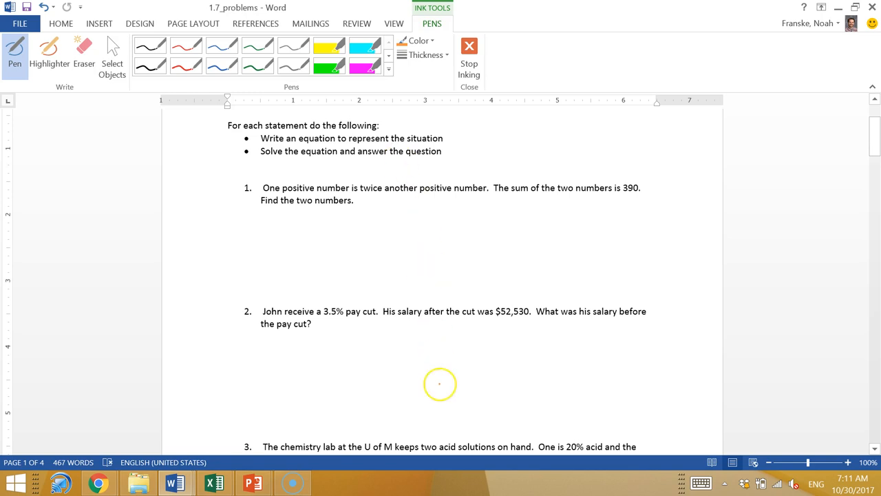
pyautogui.moveTo(424, 205)
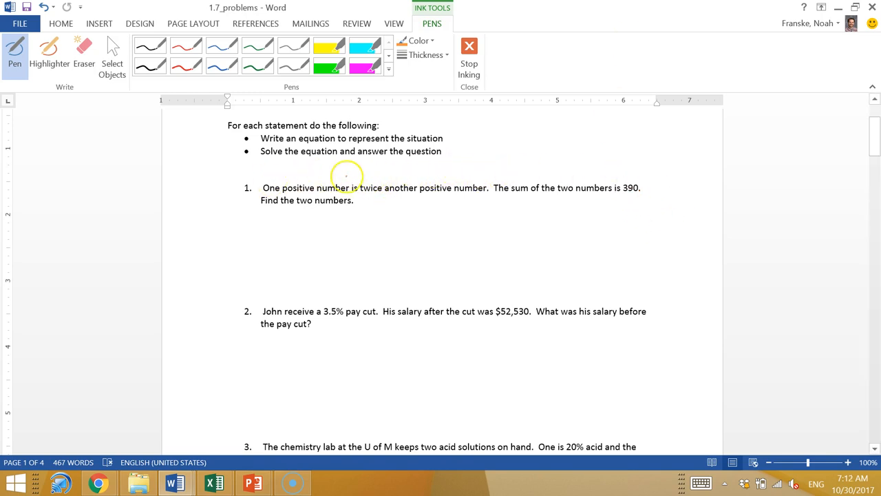
pyautogui.moveTo(320, 172); pyautogui.dragTo(356, 176)
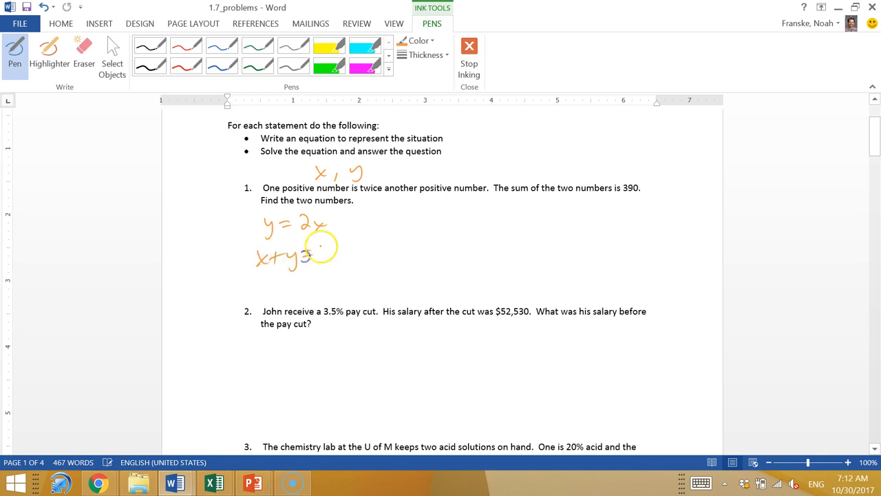
pyautogui.moveTo(317, 248); pyautogui.dragTo(355, 247)
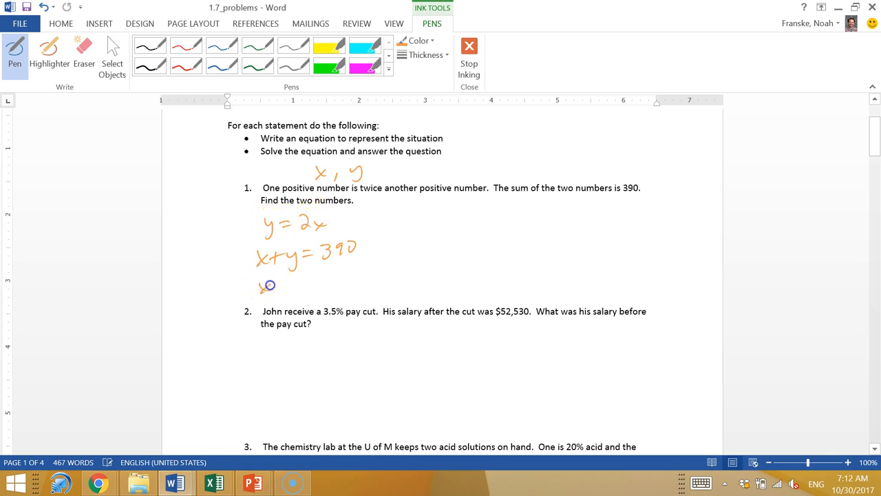
pyautogui.moveTo(265, 285); pyautogui.dragTo(345, 275)
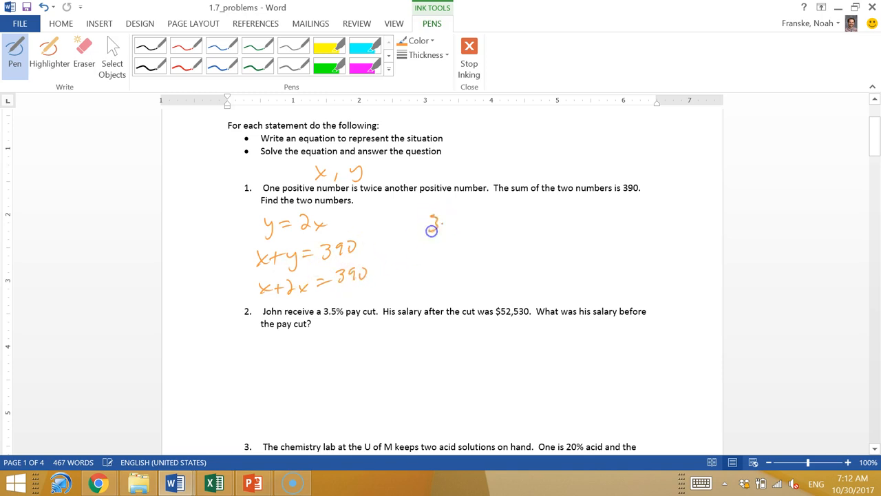
pyautogui.moveTo(427, 223); pyautogui.dragTo(521, 221)
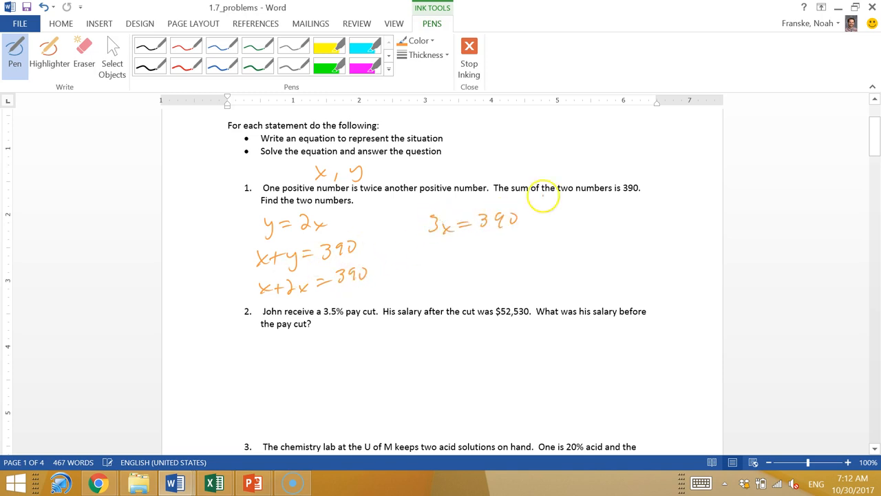
pyautogui.moveTo(441, 253); pyautogui.dragTo(473, 253)
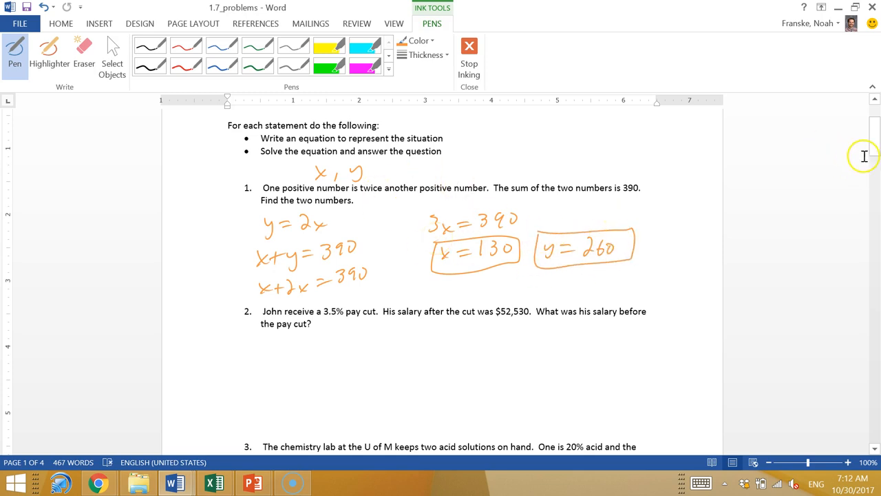
# - Write the $100 pay-cut margin note for problem 2, erasing one miswritten stroke
pyautogui.scroll(-3)
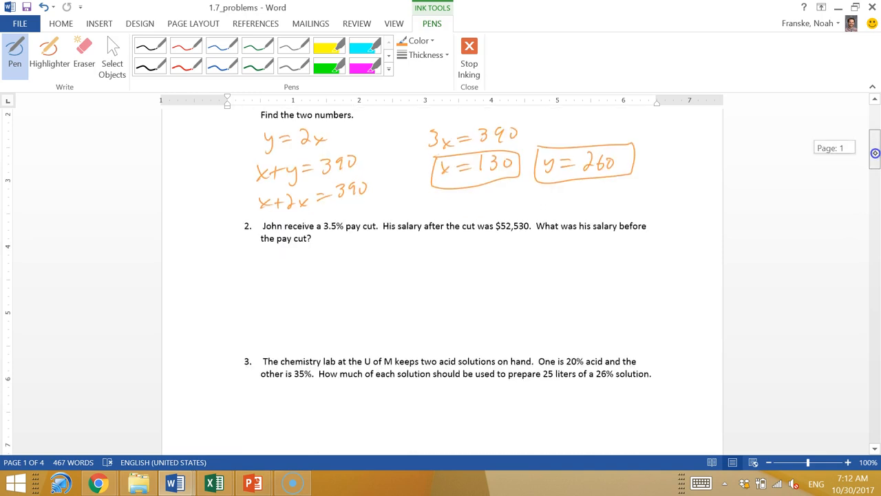
pyautogui.scroll(-3)
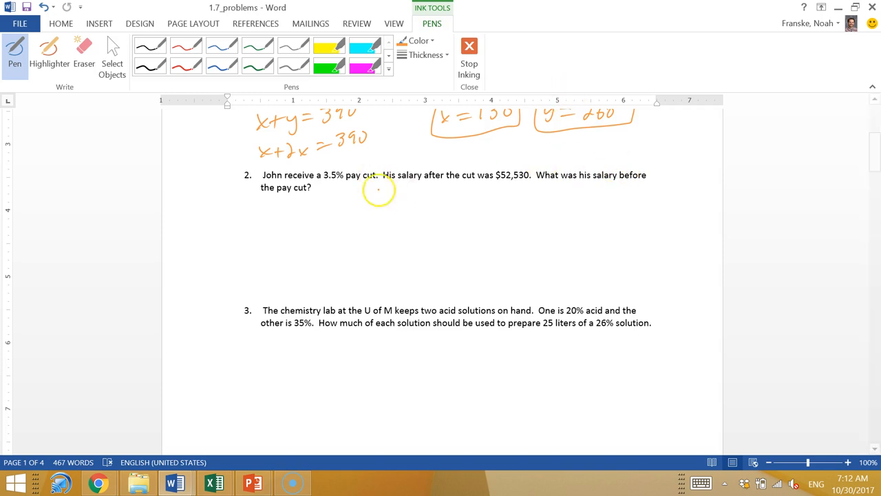
pyautogui.moveTo(365, 182)
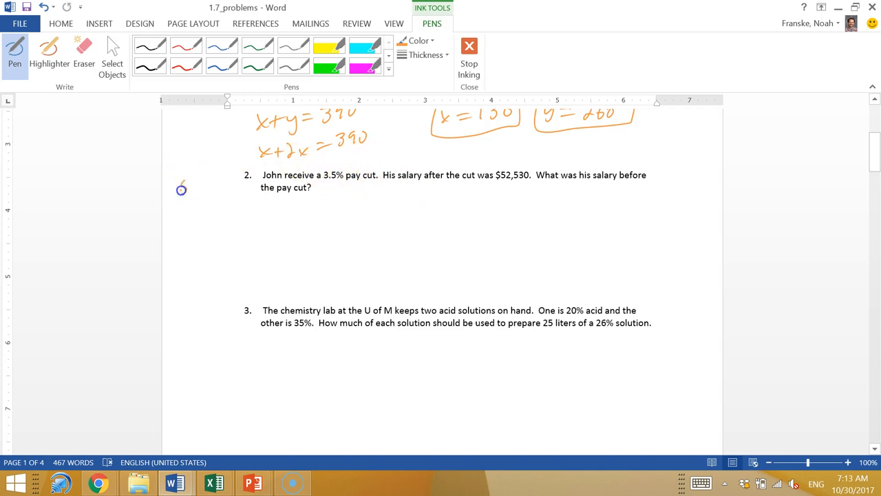
pyautogui.moveTo(182, 185); pyautogui.dragTo(199, 187)
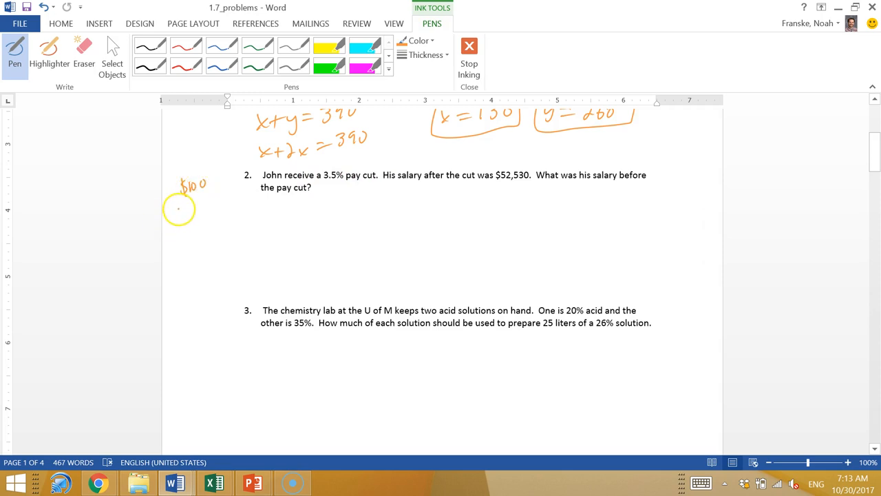
pyautogui.moveTo(176, 204); pyautogui.dragTo(204, 201)
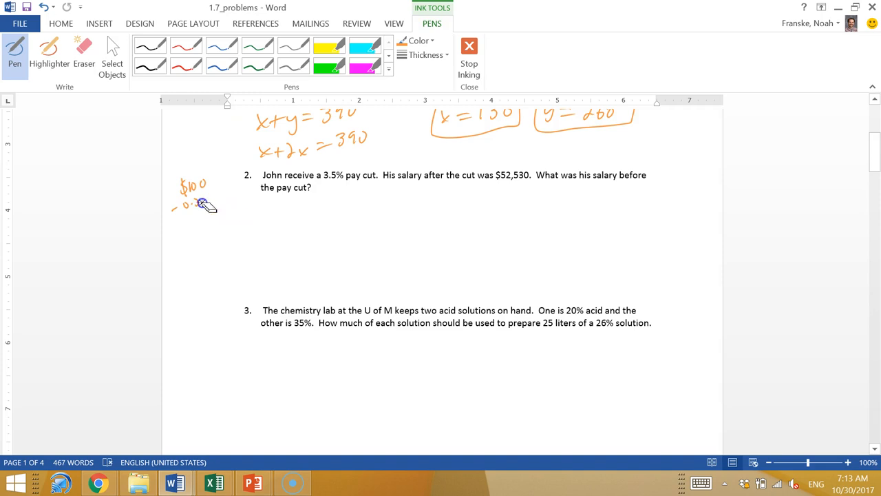
pyautogui.click(84, 55)
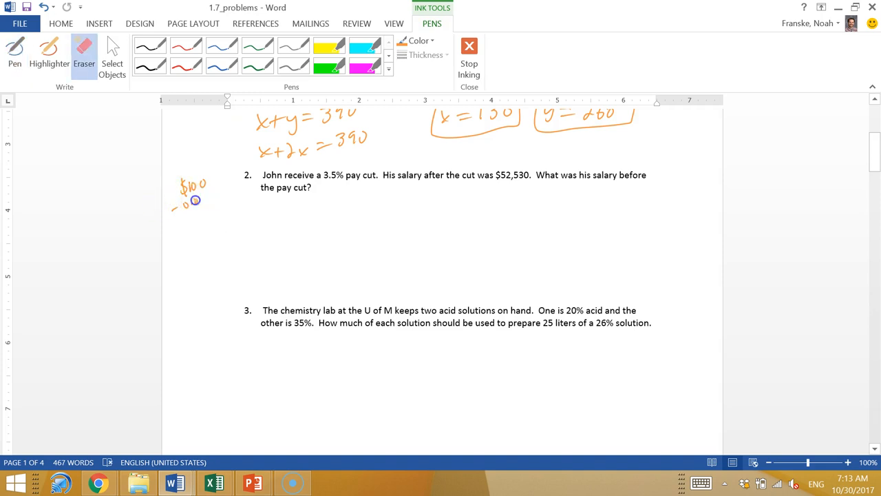
pyautogui.click(13, 53)
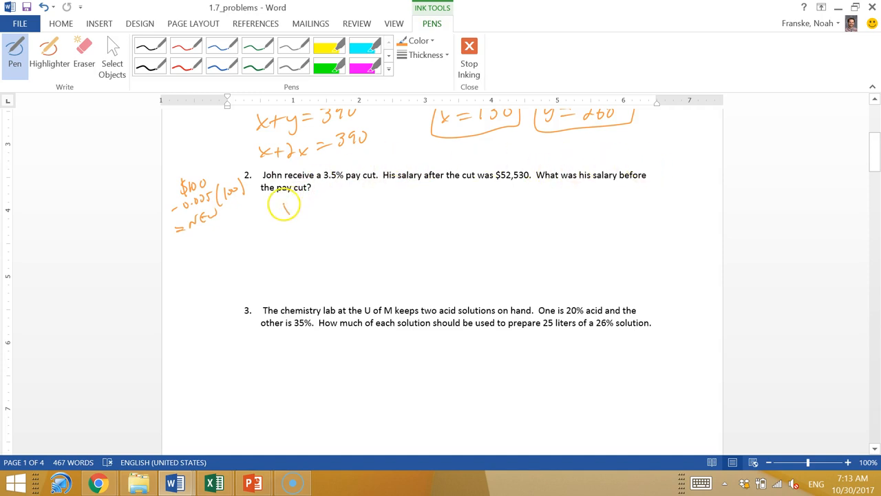
# - Ink x − 0.035x = 52,530, factor to x(.965) = 52,530 and divide by .965
pyautogui.moveTo(283, 209); pyautogui.dragTo(338, 212)
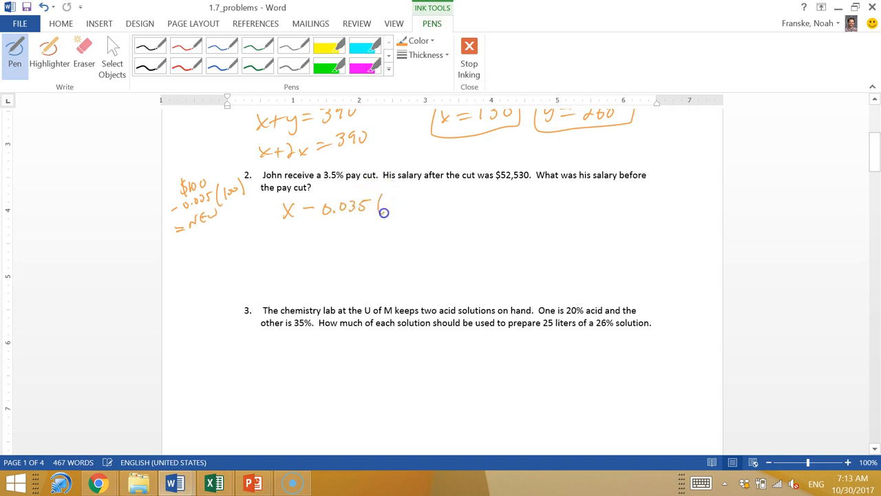
pyautogui.moveTo(379, 207); pyautogui.dragTo(427, 209)
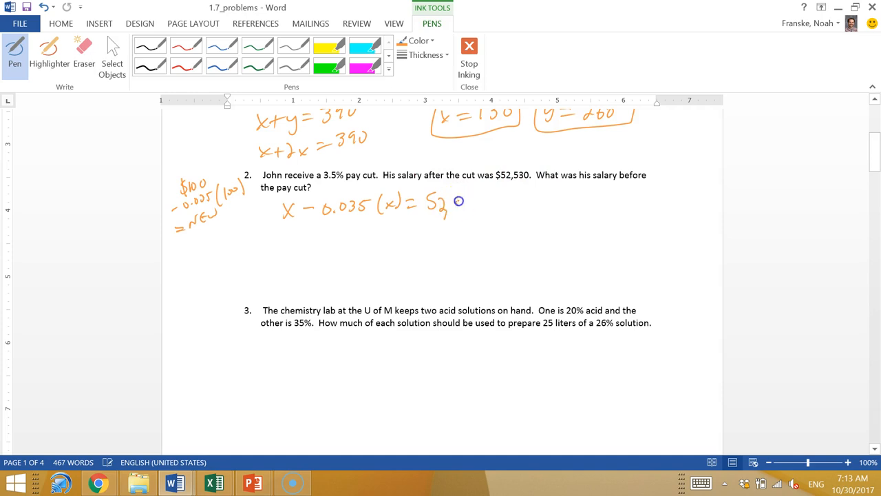
pyautogui.moveTo(457, 204); pyautogui.dragTo(484, 207)
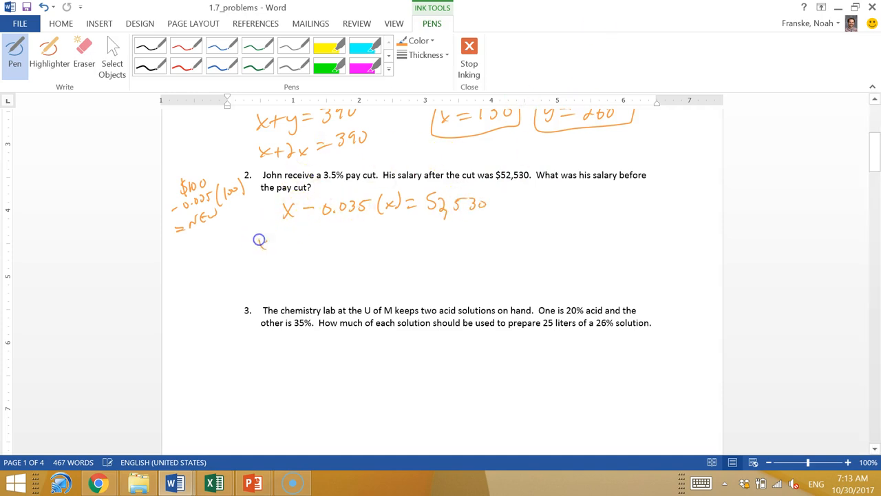
pyautogui.moveTo(258, 241); pyautogui.dragTo(317, 241)
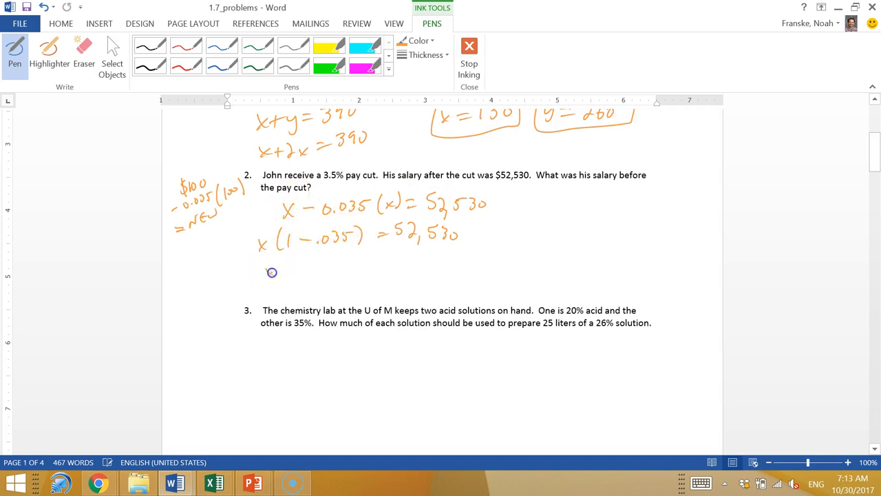
pyautogui.moveTo(265, 273); pyautogui.dragTo(317, 273)
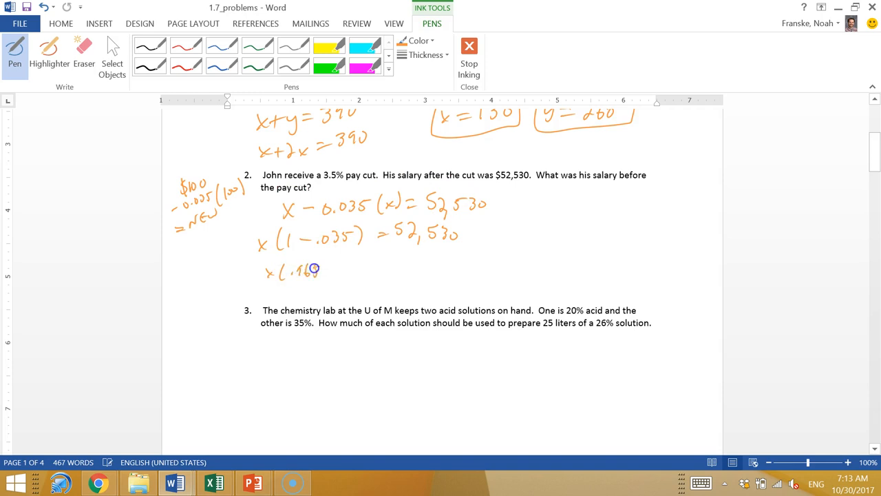
pyautogui.moveTo(337, 268); pyautogui.dragTo(375, 264)
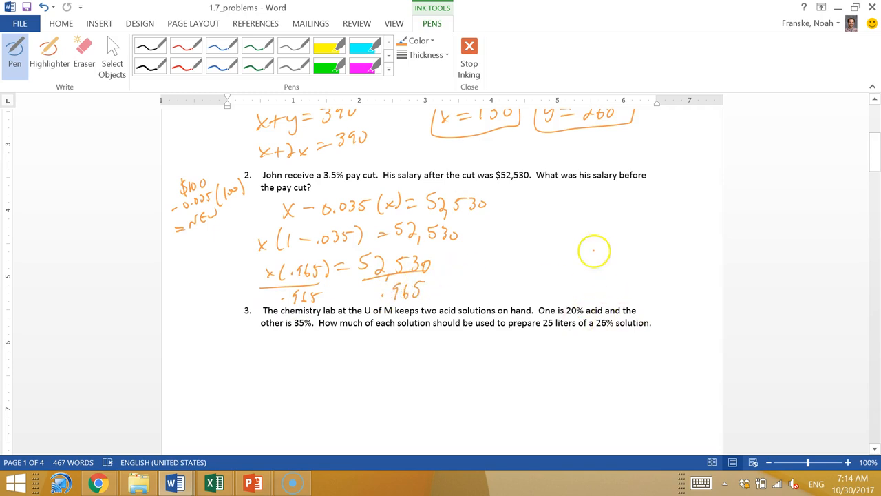
pyautogui.moveTo(563, 231)
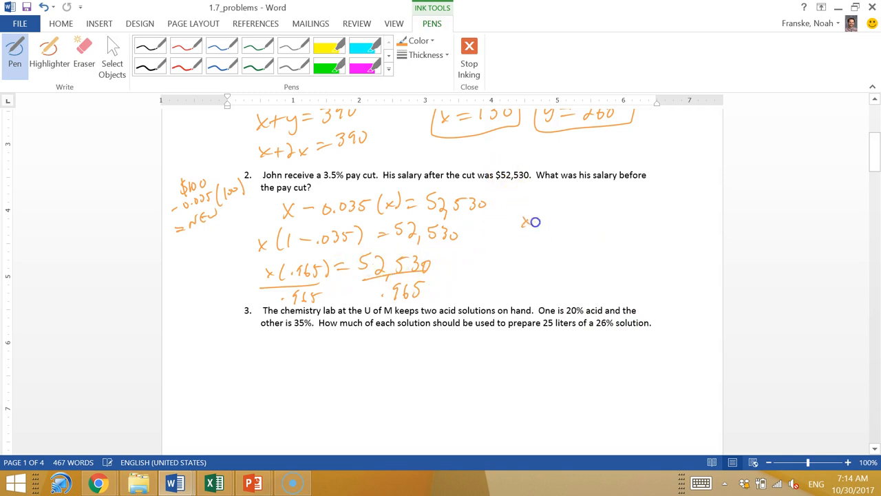
# - Write and box the final salary x = 54,435.23
pyautogui.moveTo(544, 222); pyautogui.dragTo(565, 219)
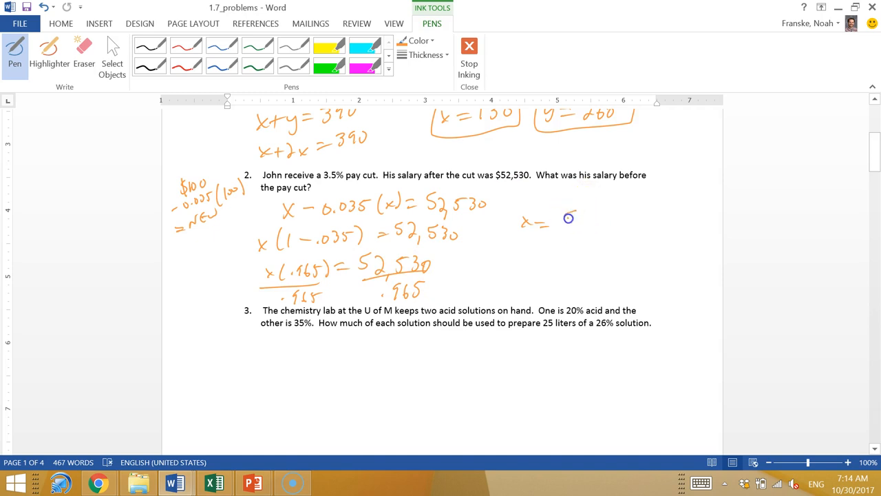
pyautogui.moveTo(558, 219); pyautogui.dragTo(617, 227)
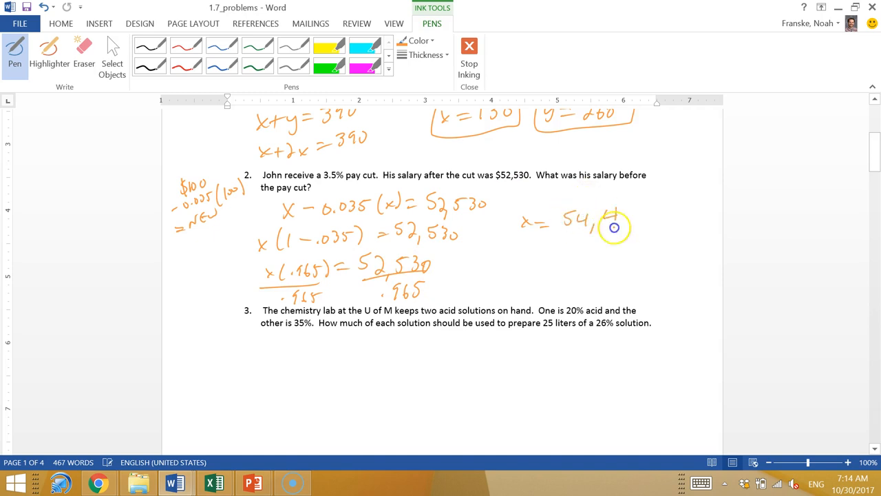
pyautogui.moveTo(606, 214); pyautogui.dragTo(672, 218)
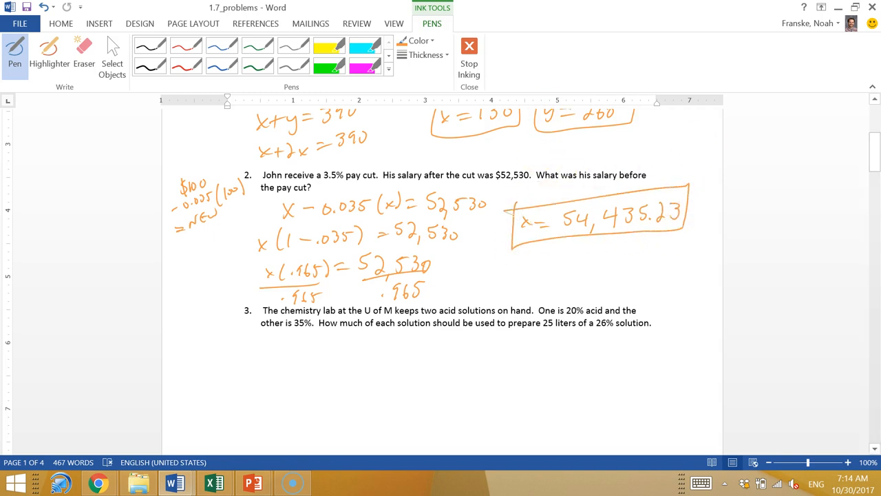
# - Ink x + y = 25 and 0.2x + 0.35y = 0.26(25), then substitute x = 25 − y
pyautogui.scroll(-3)
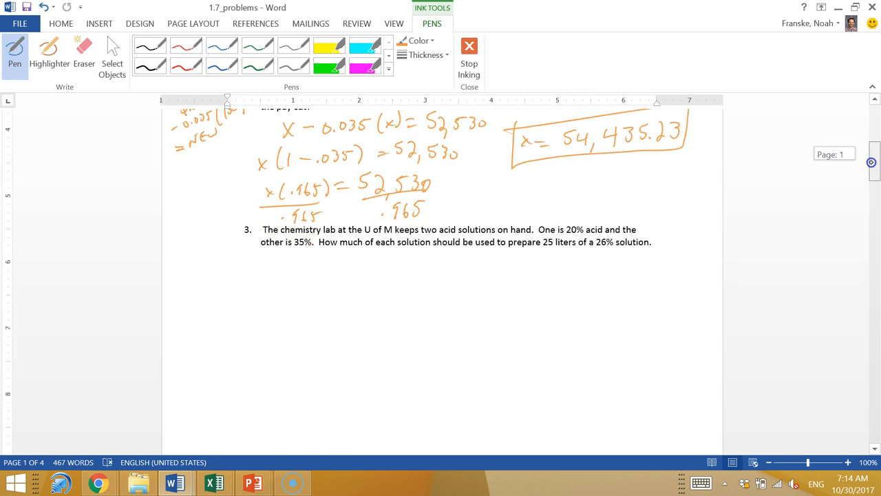
pyautogui.scroll(-3)
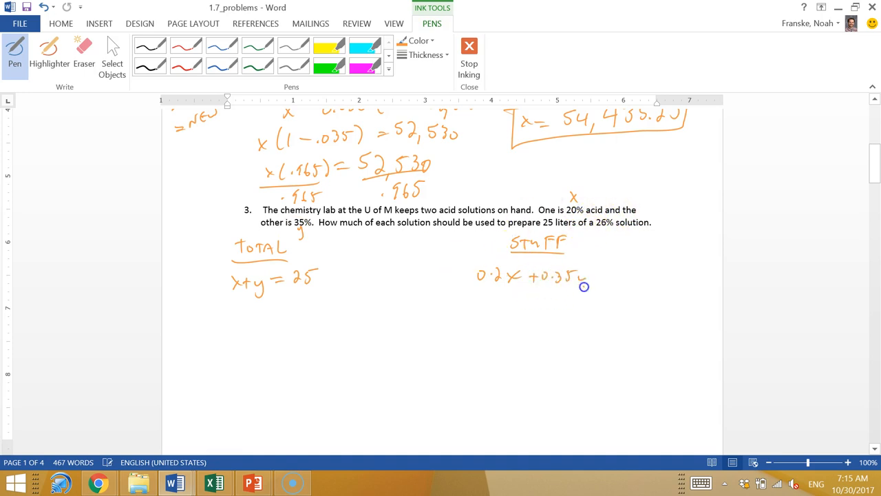
pyautogui.moveTo(590, 272); pyautogui.dragTo(626, 275)
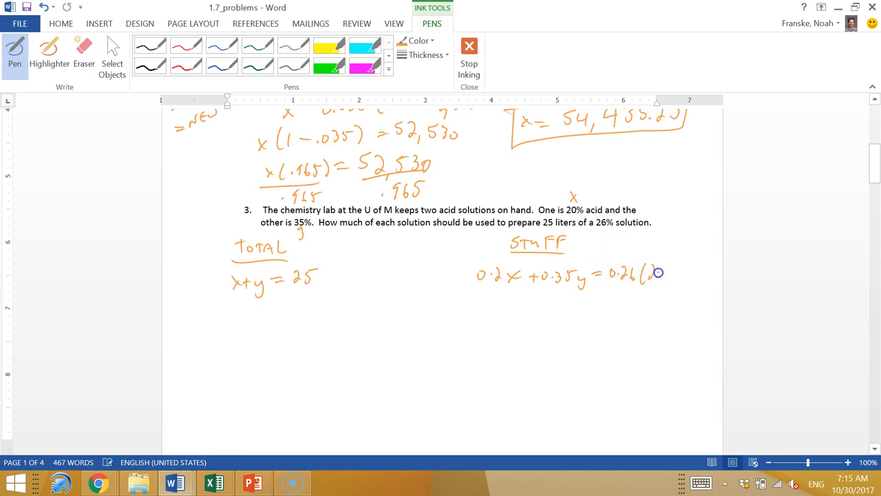
pyautogui.moveTo(650, 272); pyautogui.dragTo(675, 273)
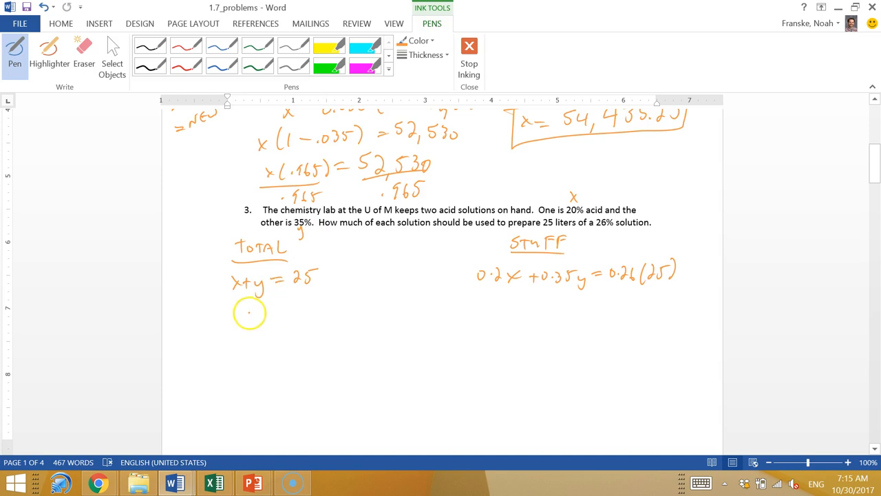
pyautogui.moveTo(245, 314); pyautogui.dragTo(317, 310)
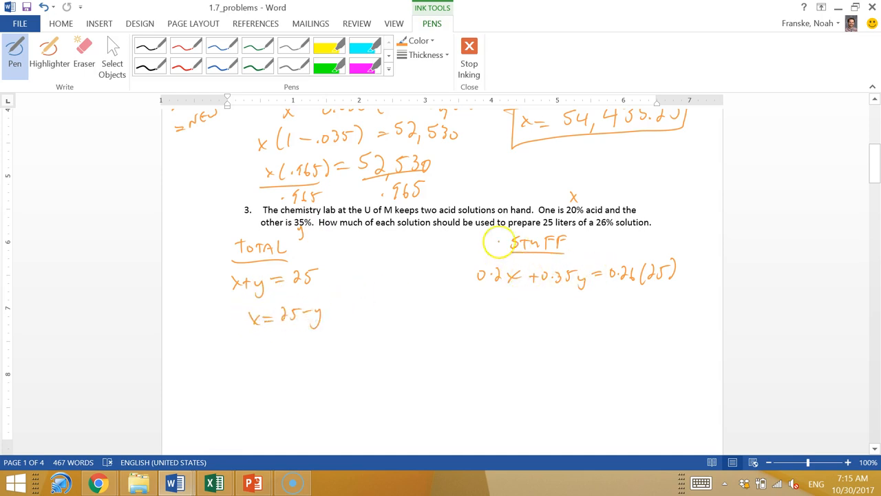
pyautogui.moveTo(347, 316); pyautogui.dragTo(429, 315)
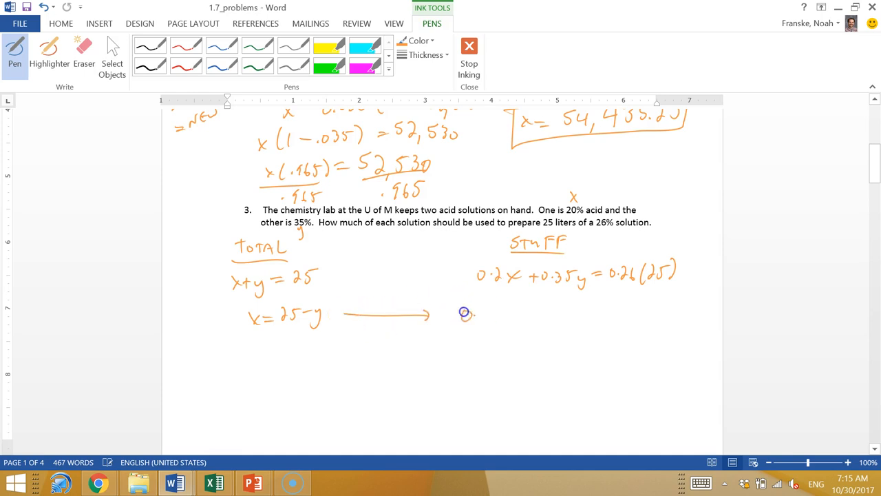
pyautogui.moveTo(463, 315); pyautogui.dragTo(512, 317)
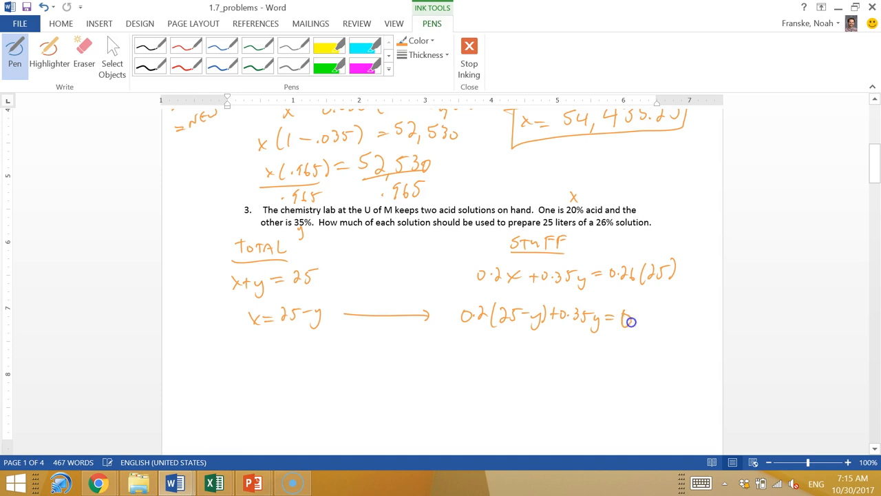
pyautogui.moveTo(623, 316); pyautogui.dragTo(648, 328)
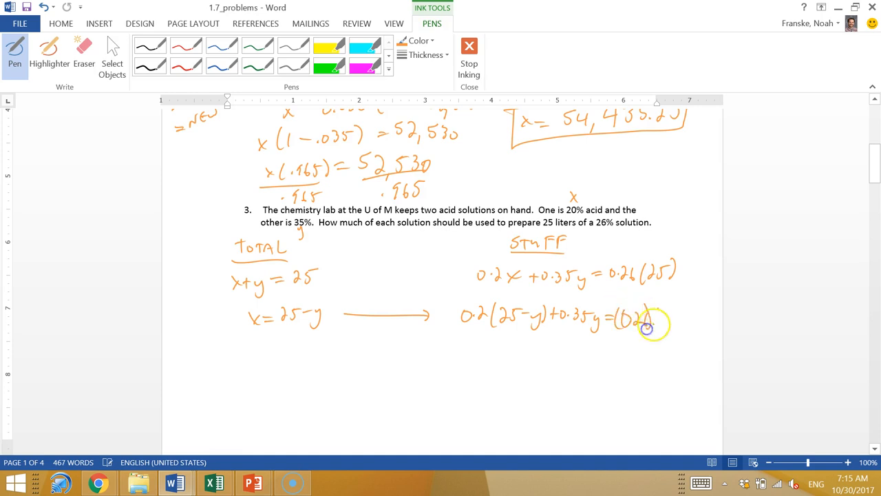
pyautogui.moveTo(647, 329); pyautogui.dragTo(682, 310)
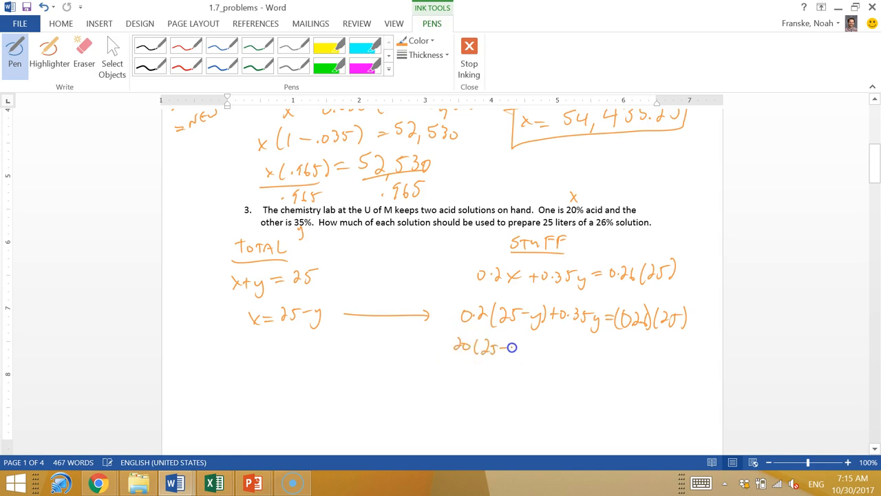
# - Scale by 100 to 20(25 − y) + 35y = 26(25) and expand to 500 − 20y + 35y = 650
pyautogui.moveTo(510, 347); pyautogui.dragTo(551, 347)
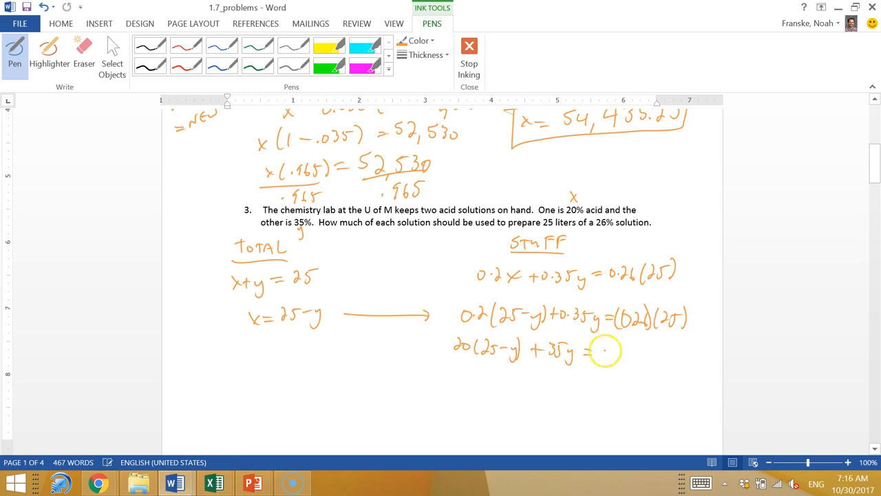
pyautogui.moveTo(595, 350); pyautogui.dragTo(650, 350)
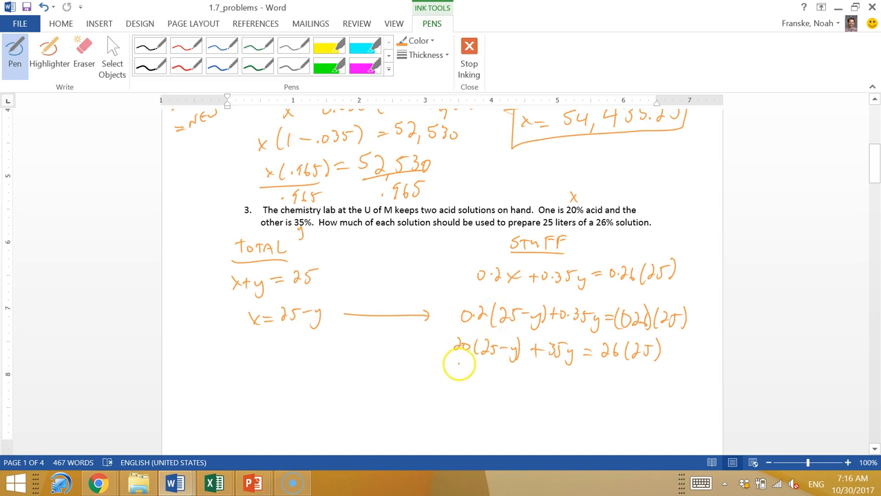
pyautogui.moveTo(454, 369); pyautogui.dragTo(475, 375)
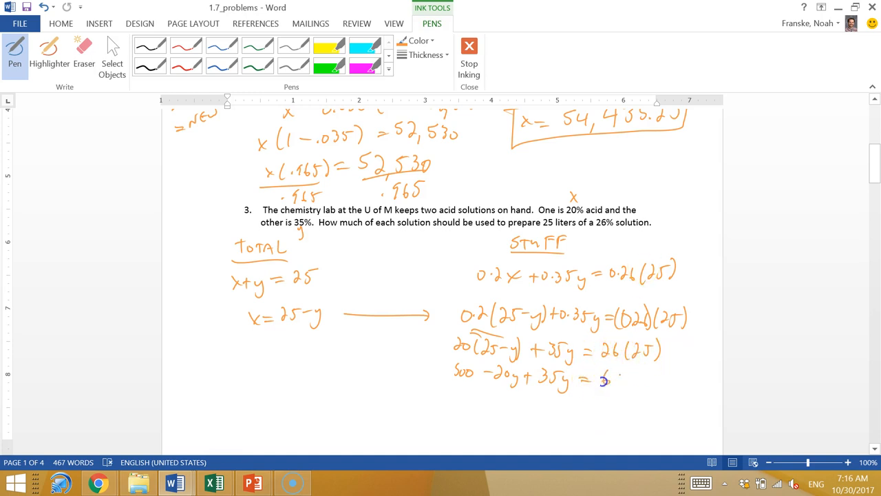
pyautogui.moveTo(604, 379); pyautogui.dragTo(637, 378)
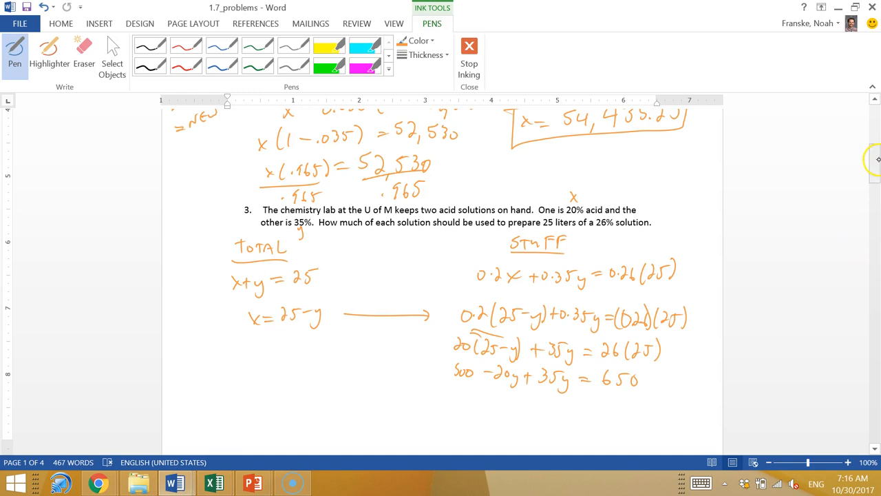
# - Combine to 500 + 15y = 650, then box y = 10 L and x = 15 L
pyautogui.scroll(-3)
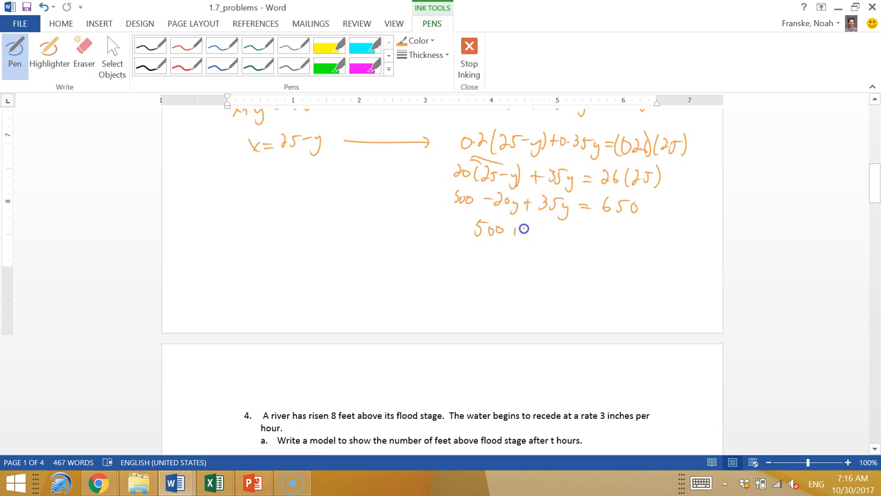
pyautogui.moveTo(512, 234); pyautogui.dragTo(590, 234)
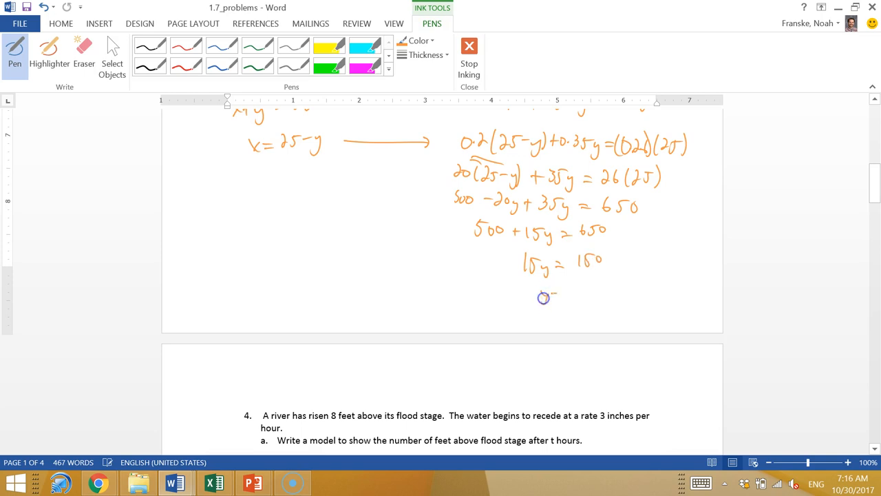
pyautogui.moveTo(537, 285); pyautogui.dragTo(595, 292)
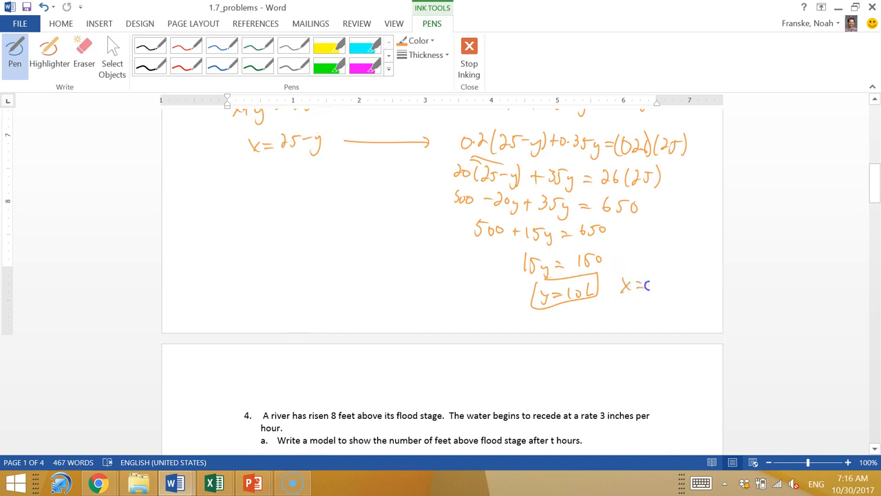
pyautogui.moveTo(644, 283); pyautogui.dragTo(672, 284)
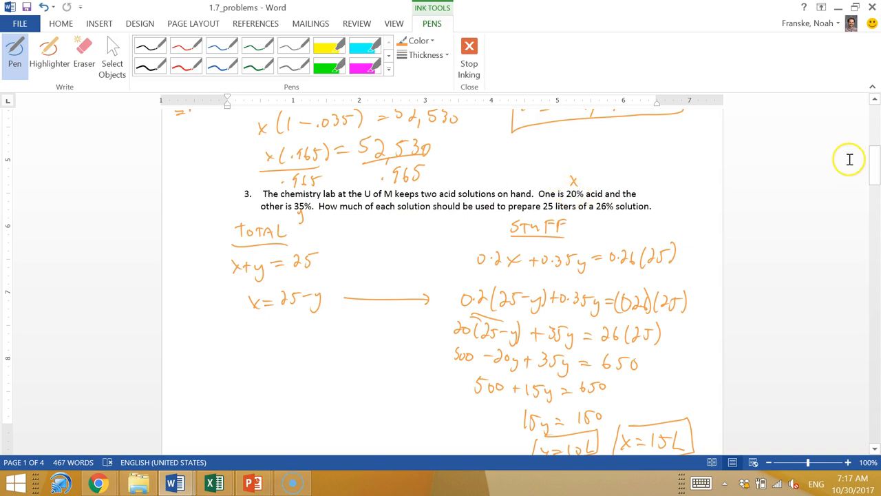
# - Note the 1/4 ft per hour rate, underline 'number of feet' and sketch the falling river-level graph from 8 ft
pyautogui.scroll(-3)
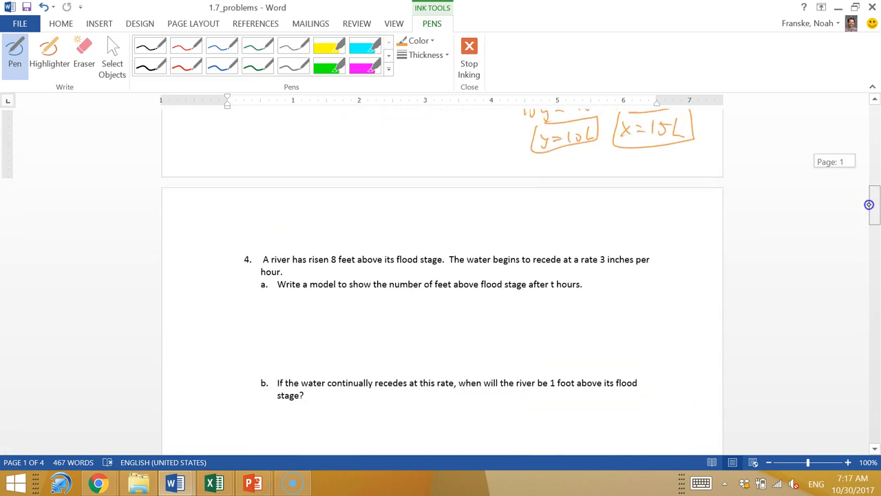
pyautogui.scroll(-3)
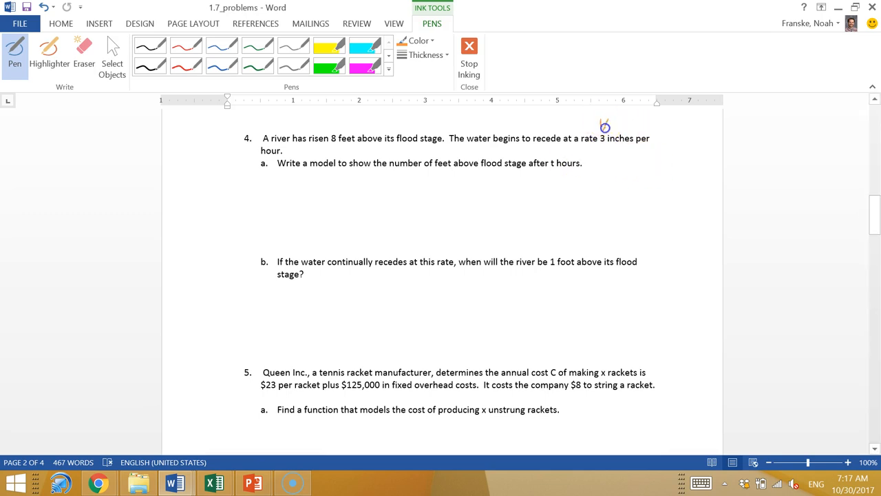
pyautogui.moveTo(620, 124); pyautogui.dragTo(641, 124)
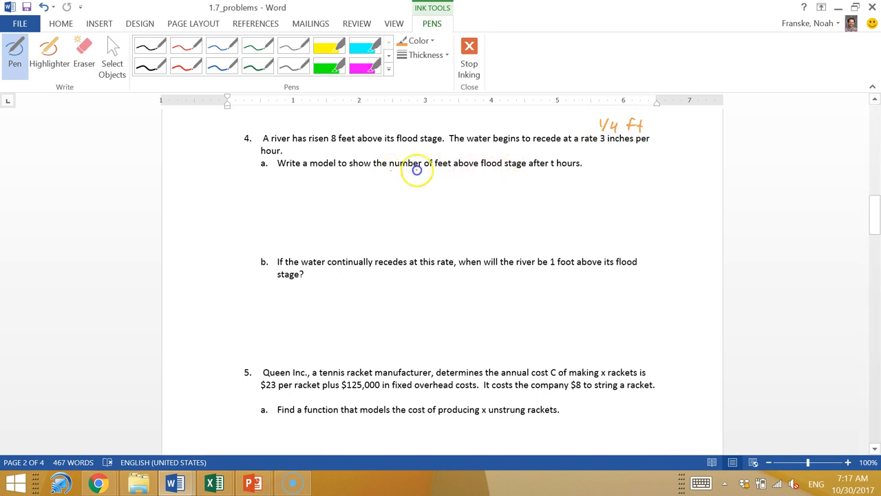
pyautogui.moveTo(388, 171); pyautogui.dragTo(466, 170)
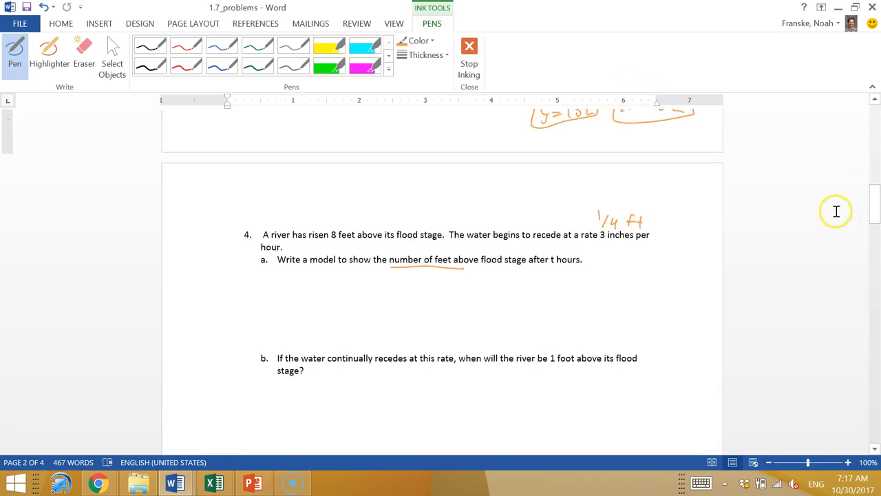
pyautogui.moveTo(746, 310)
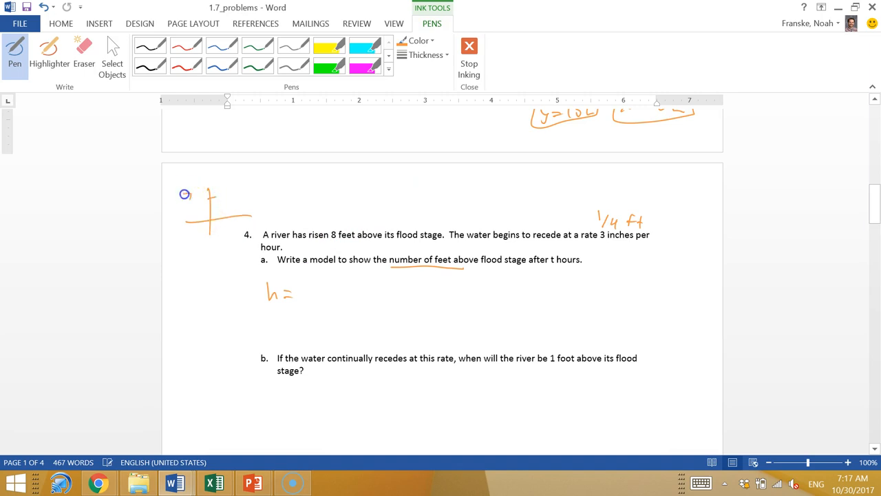
pyautogui.moveTo(185, 195); pyautogui.dragTo(212, 199)
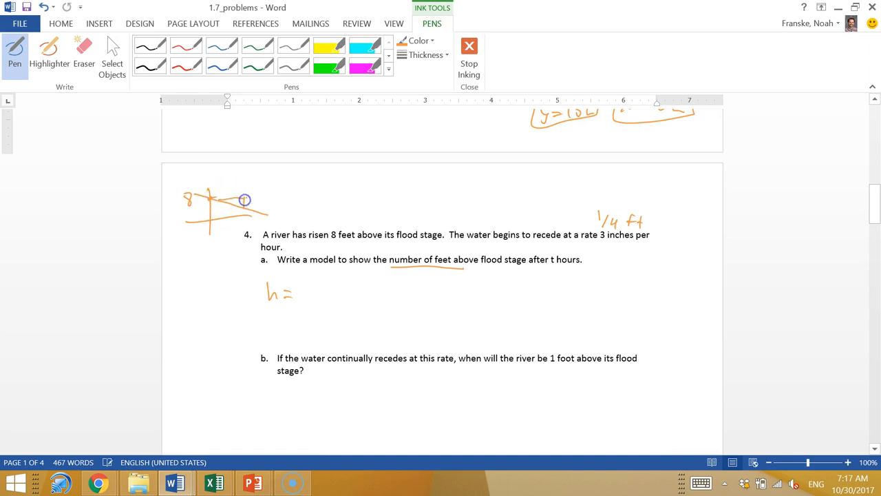
pyautogui.moveTo(234, 193); pyautogui.dragTo(245, 213)
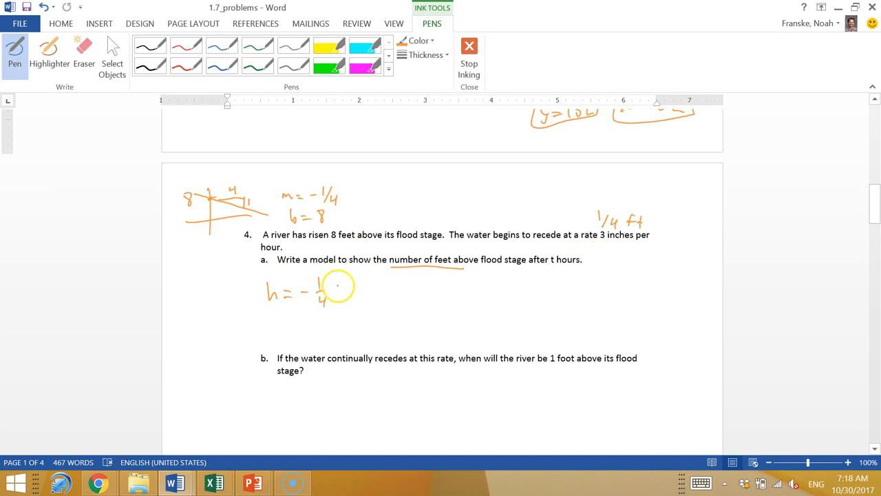
# - Write the model h = −1/4 t, rewrite it as h = 8 − 1/4 t and box it
pyautogui.moveTo(331, 289); pyautogui.dragTo(345, 296)
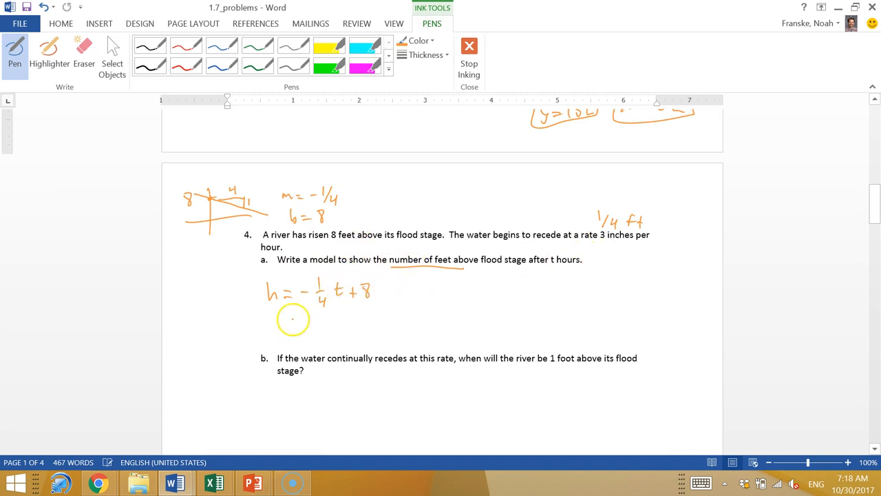
pyautogui.moveTo(289, 324); pyautogui.dragTo(344, 328)
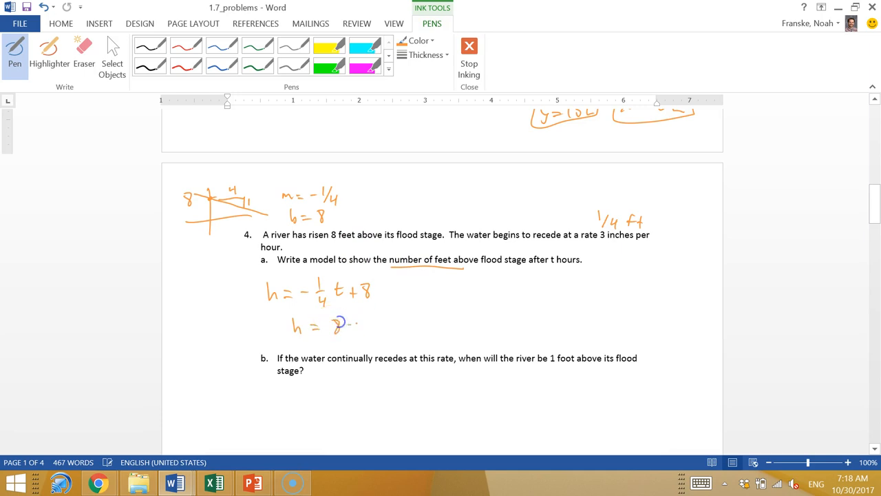
pyautogui.moveTo(338, 325); pyautogui.dragTo(396, 327)
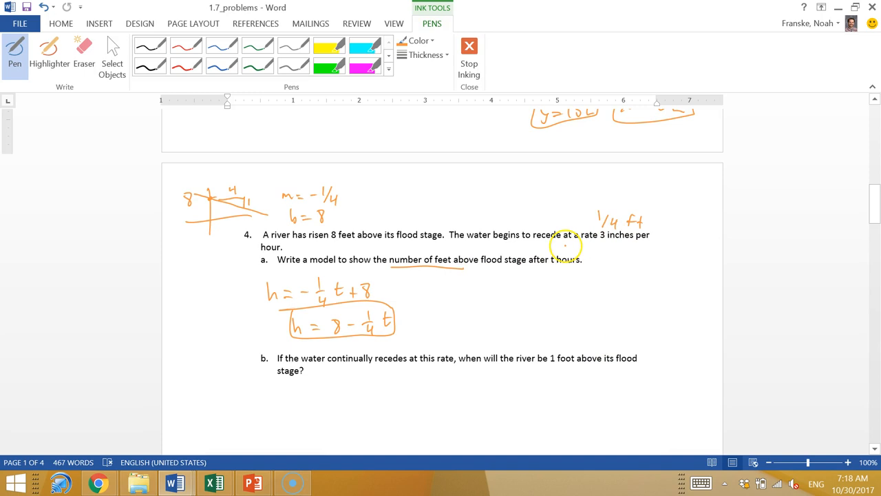
# - Ink 1 = 8 − 1/4 t, 1/4 t = 7 and box t = 28
pyautogui.scroll(-3)
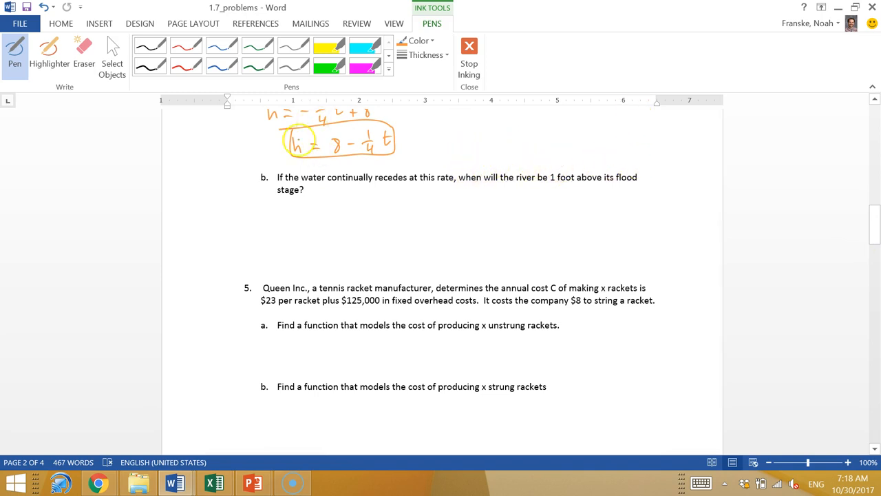
pyautogui.moveTo(282, 228); pyautogui.dragTo(329, 227)
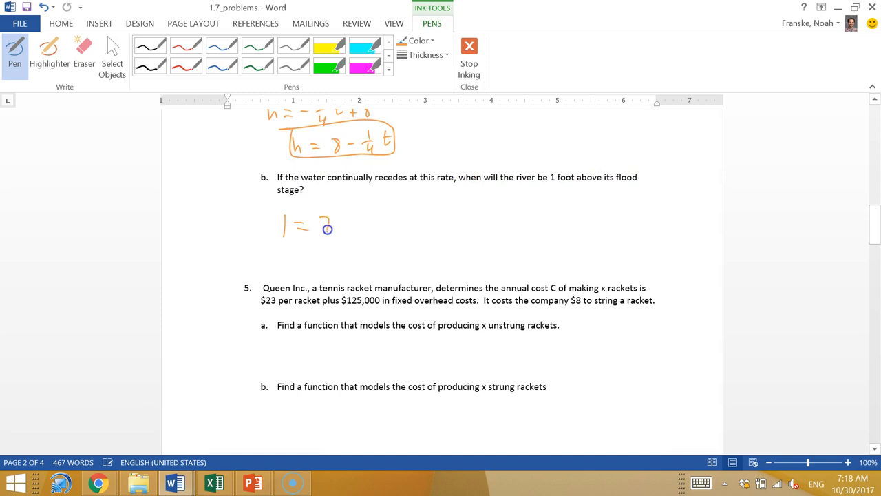
pyautogui.moveTo(321, 229); pyautogui.dragTo(374, 226)
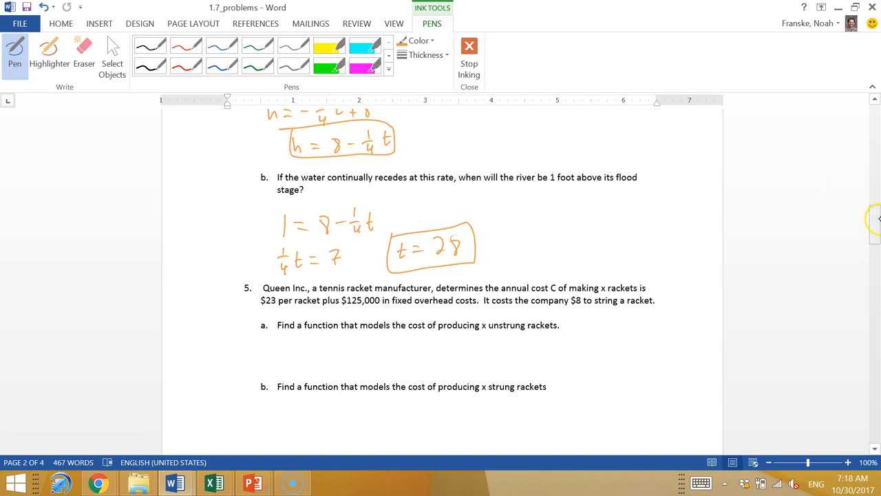
# - Ink C = 23x + 125000, then C = 23x + 125000 + 8x and box 31x + 125000
pyautogui.scroll(-3)
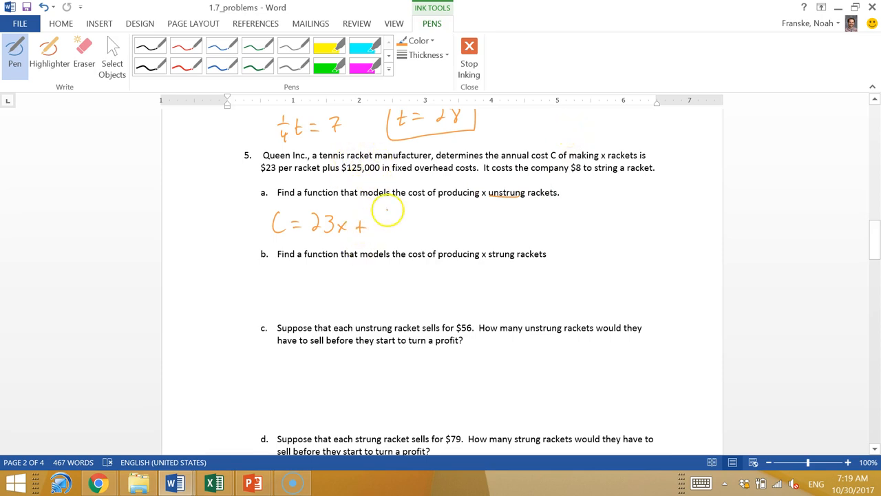
pyautogui.moveTo(372, 223); pyautogui.dragTo(413, 223)
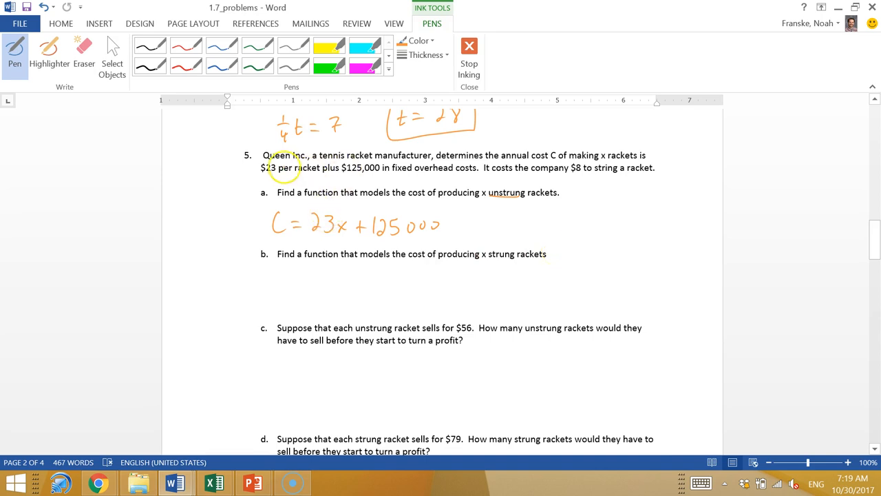
pyautogui.moveTo(599, 172)
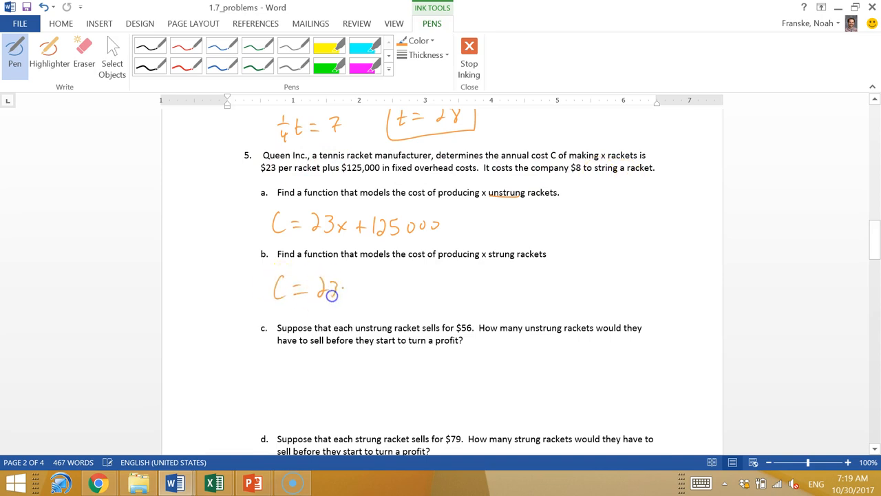
pyautogui.moveTo(337, 292); pyautogui.dragTo(410, 278)
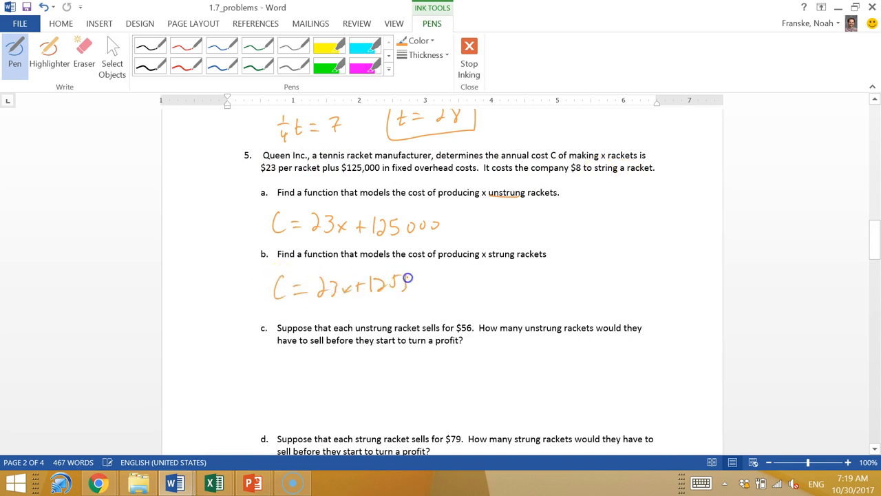
pyautogui.moveTo(402, 281); pyautogui.dragTo(452, 281)
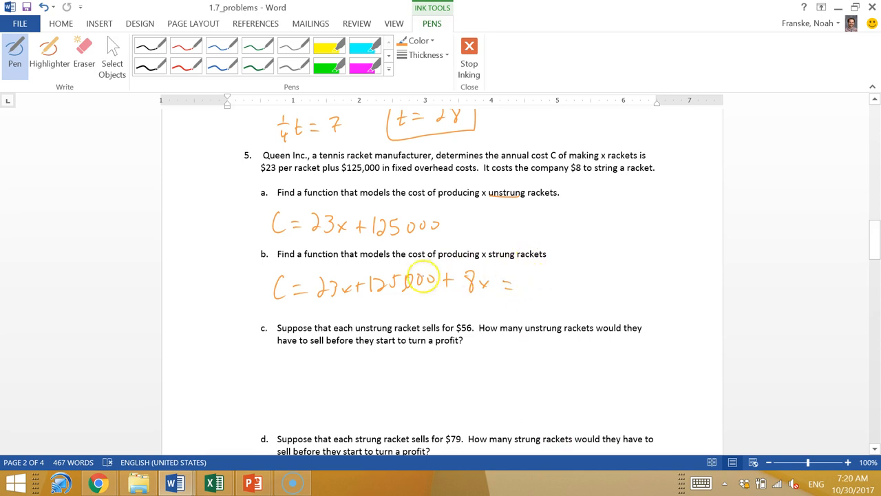
pyautogui.moveTo(527, 285); pyautogui.dragTo(576, 285)
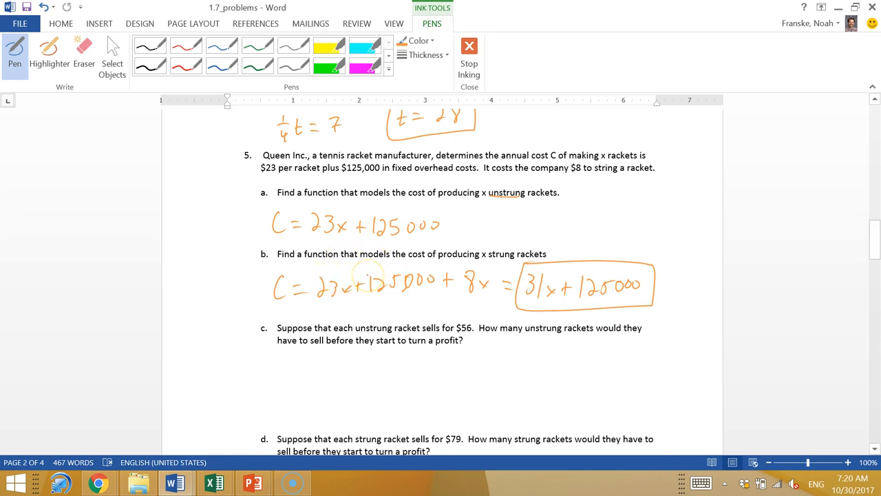
pyautogui.moveTo(333, 366)
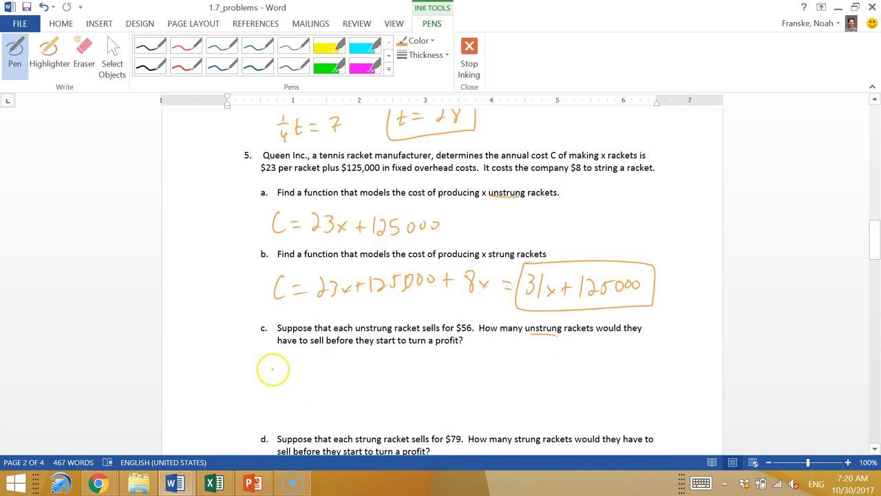
# - Ink 23x + 125000 = 56x, simplify to 125000 = 33x, divide by 33 and box 3788
pyautogui.moveTo(269, 375); pyautogui.dragTo(333, 372)
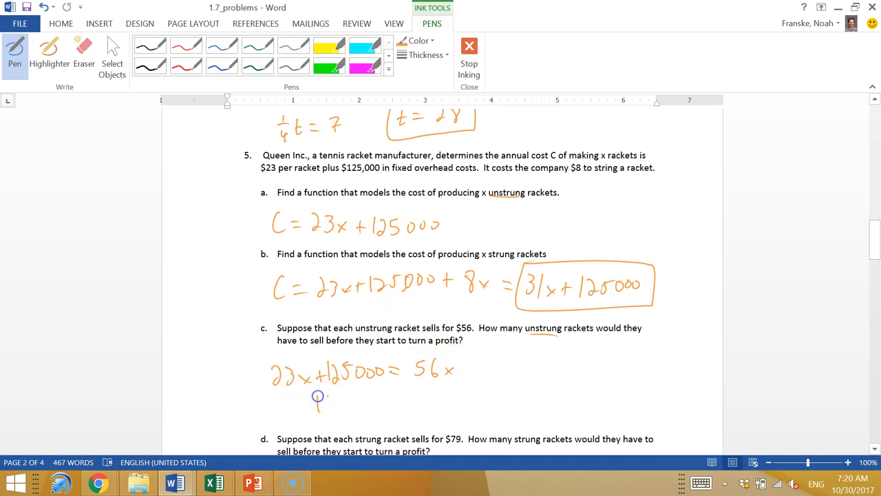
pyautogui.moveTo(317, 402); pyautogui.dragTo(388, 399)
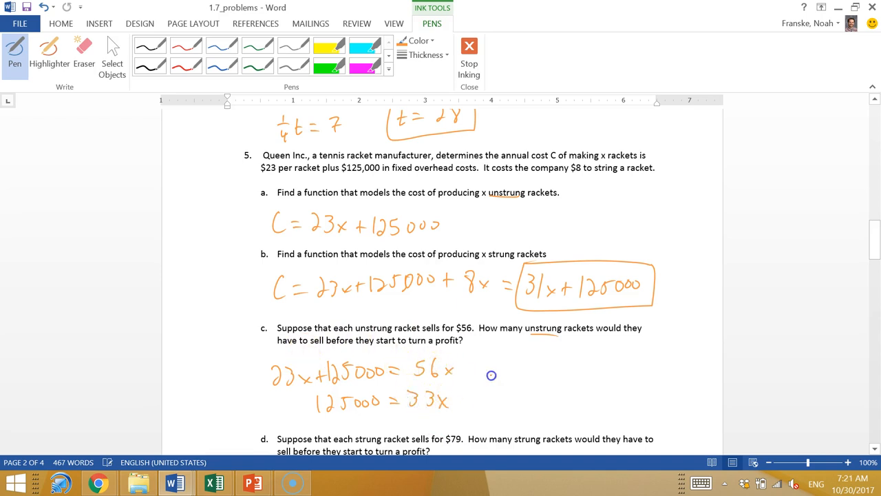
pyautogui.moveTo(413, 416); pyautogui.dragTo(443, 427)
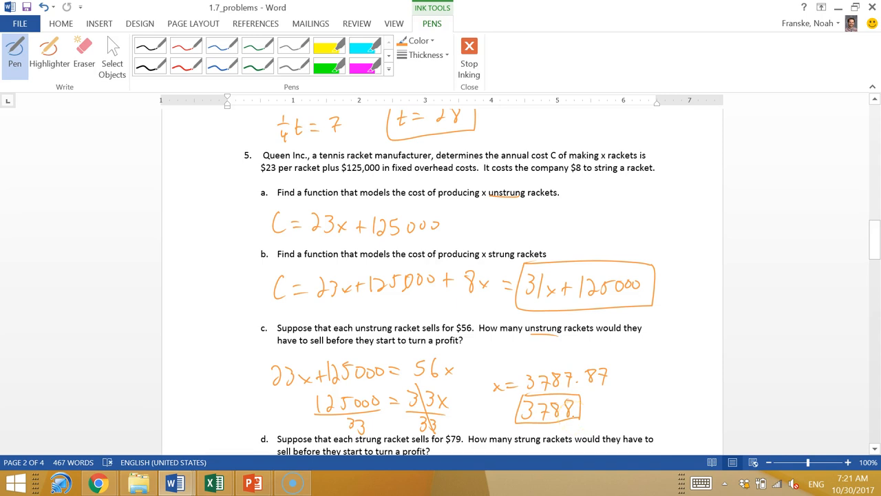
pyautogui.moveTo(870, 245)
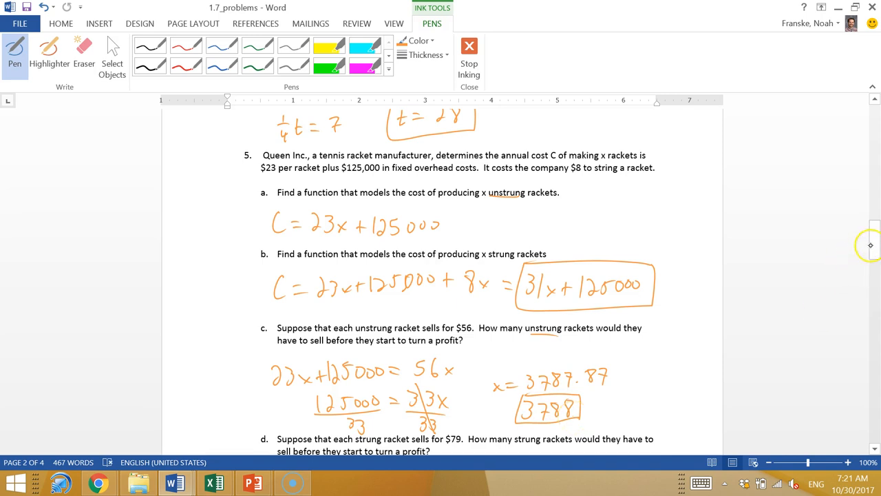
# - Ink 31x + 125000 = 79x, simplify to 125000 = 48x, divide by 48 and box 2605 rackets
pyautogui.scroll(-3)
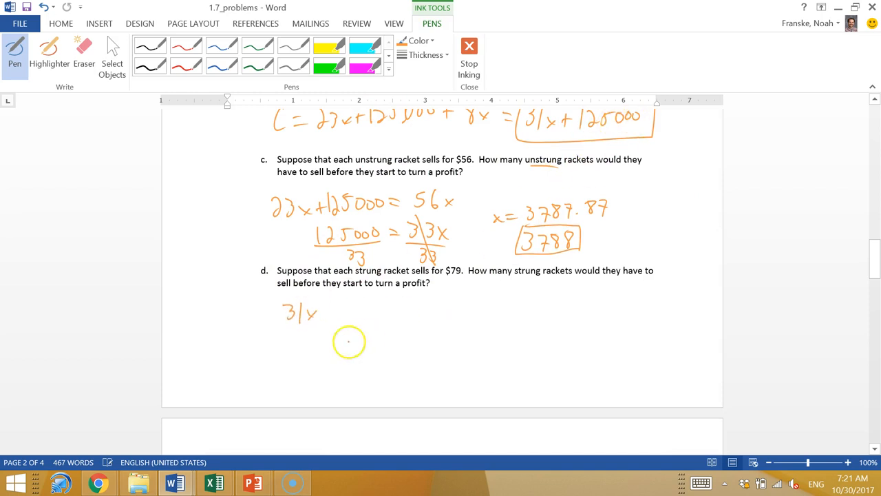
pyautogui.moveTo(319, 314); pyautogui.dragTo(370, 314)
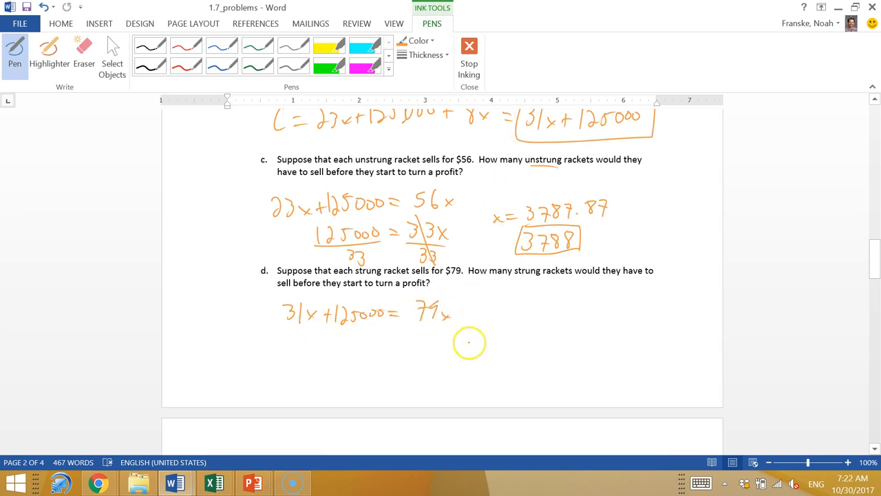
pyautogui.moveTo(457, 372)
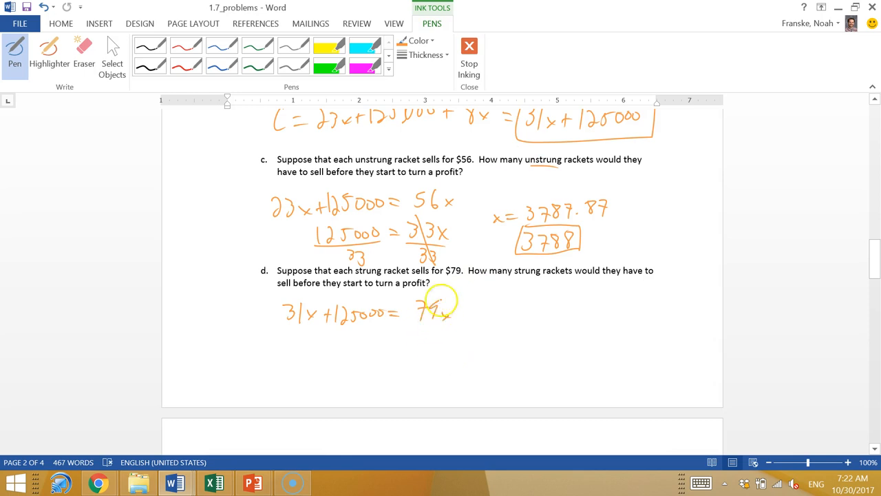
pyautogui.moveTo(329, 345); pyautogui.dragTo(382, 345)
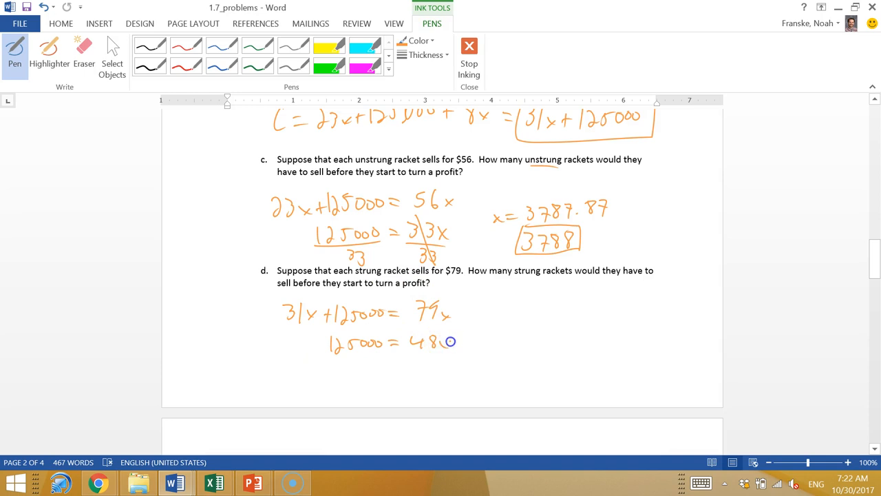
pyautogui.moveTo(452, 342); pyautogui.dragTo(432, 369)
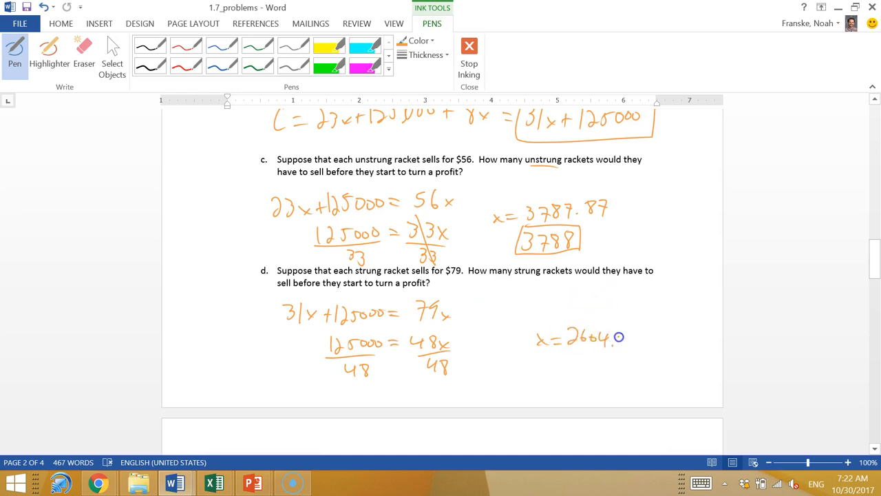
pyautogui.moveTo(613, 337); pyautogui.dragTo(565, 372)
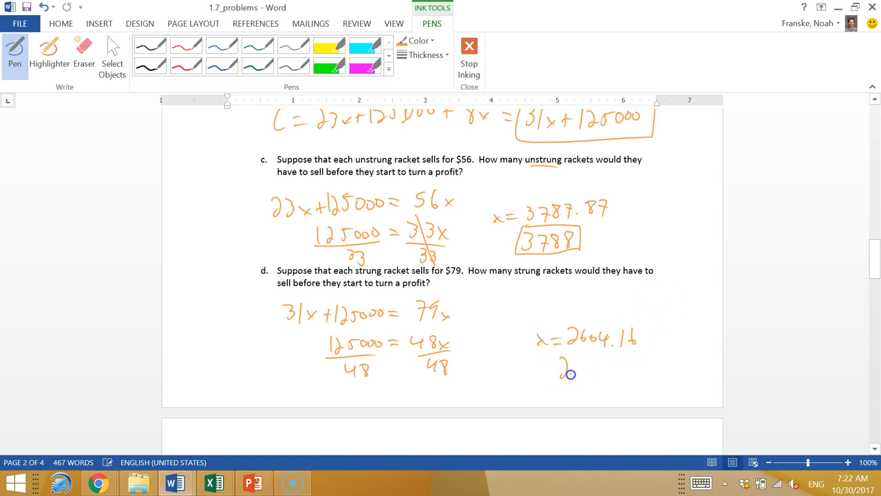
pyautogui.moveTo(565, 371); pyautogui.dragTo(620, 360)
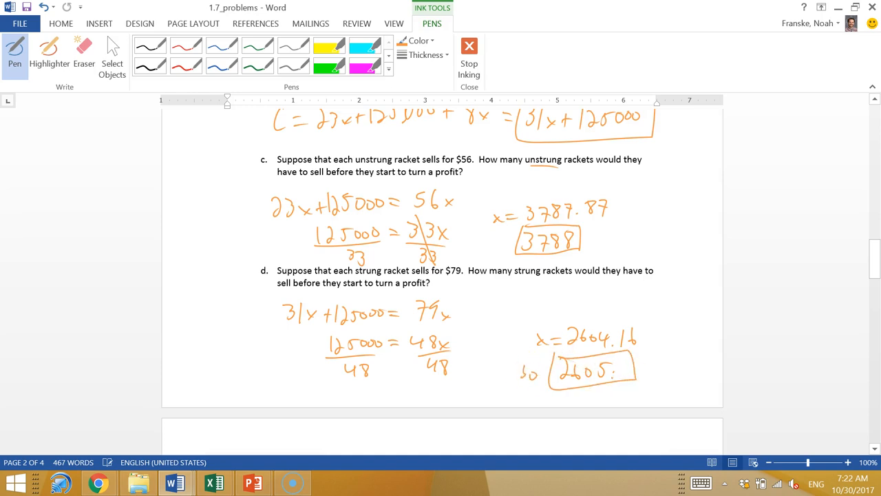
# - Sketch the dining room rectangle labelled w and w + 3 for problem 6
pyautogui.scroll(-3)
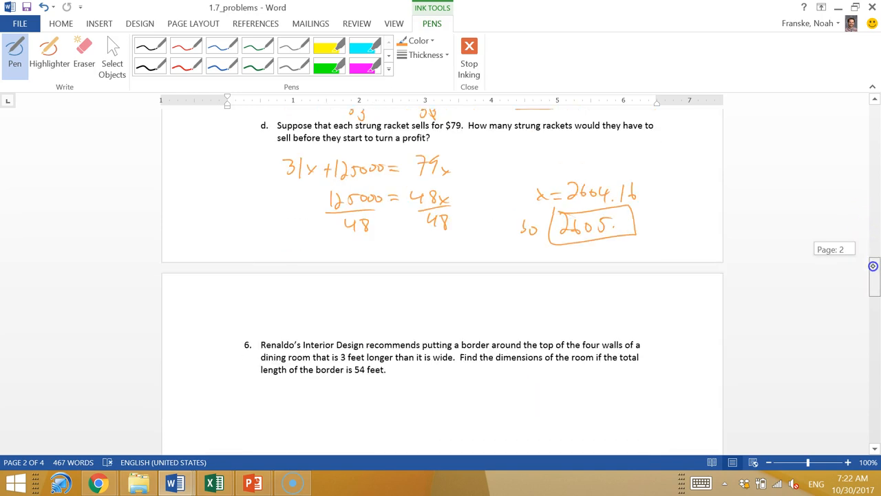
pyautogui.scroll(-3)
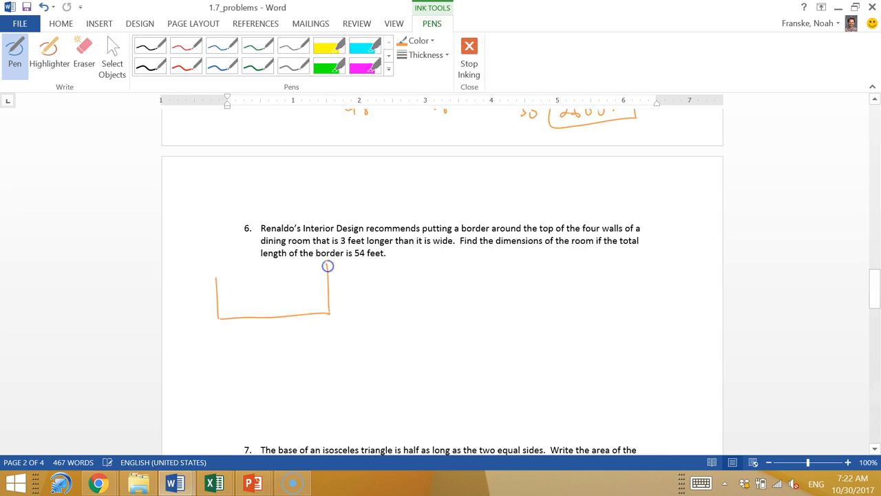
pyautogui.moveTo(215, 271); pyautogui.dragTo(328, 264)
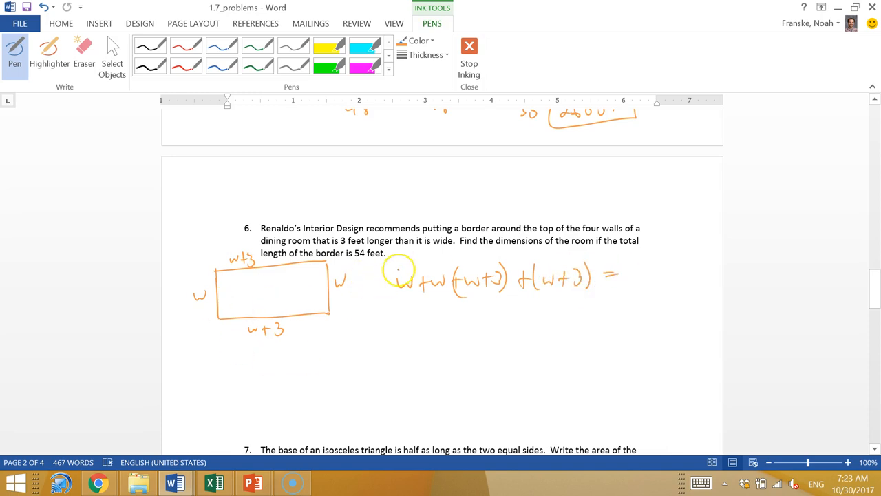
pyautogui.moveTo(642, 264)
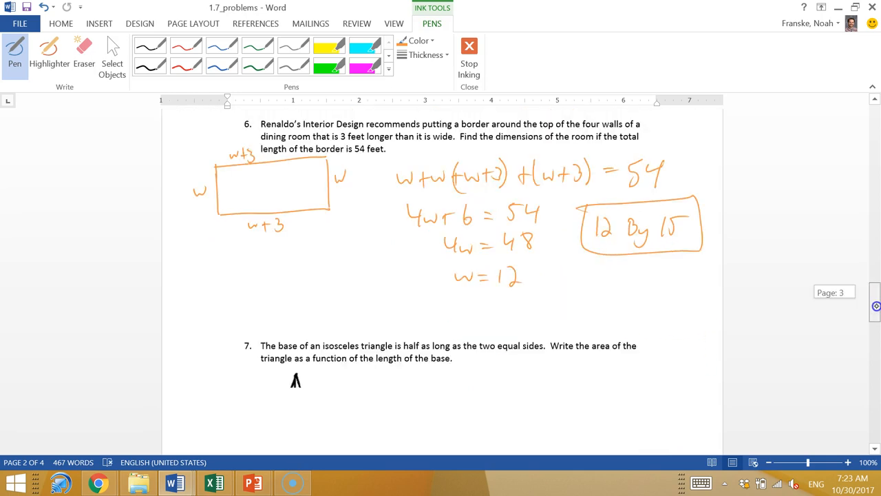
# - Label the problem 7 triangle, write A = ½ah in orange ink, and note 'in terms of a'
pyautogui.scroll(-3)
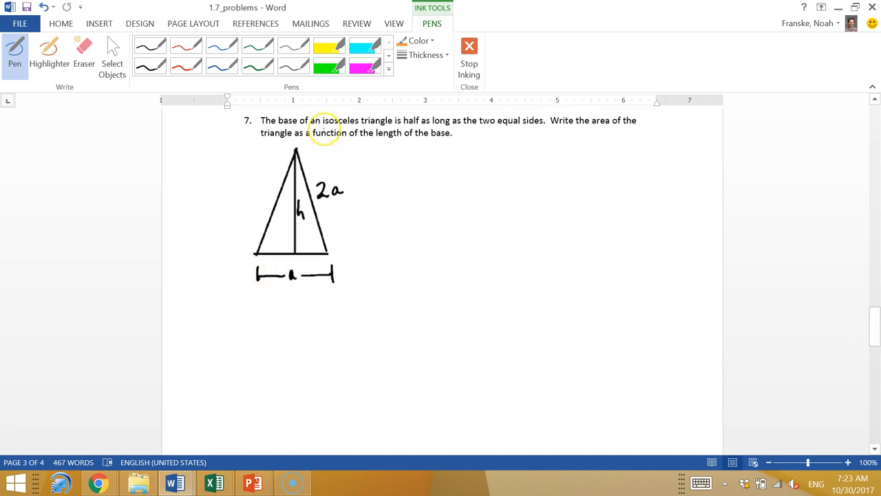
pyautogui.moveTo(318, 249)
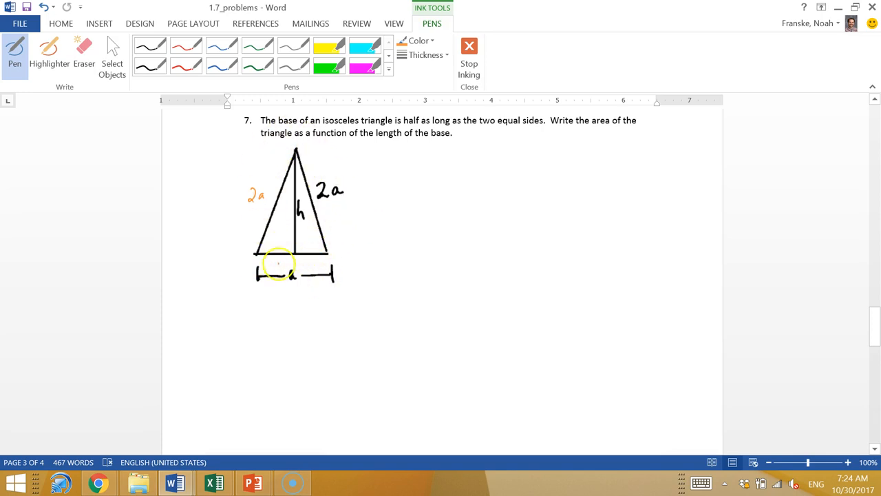
pyautogui.moveTo(413, 174)
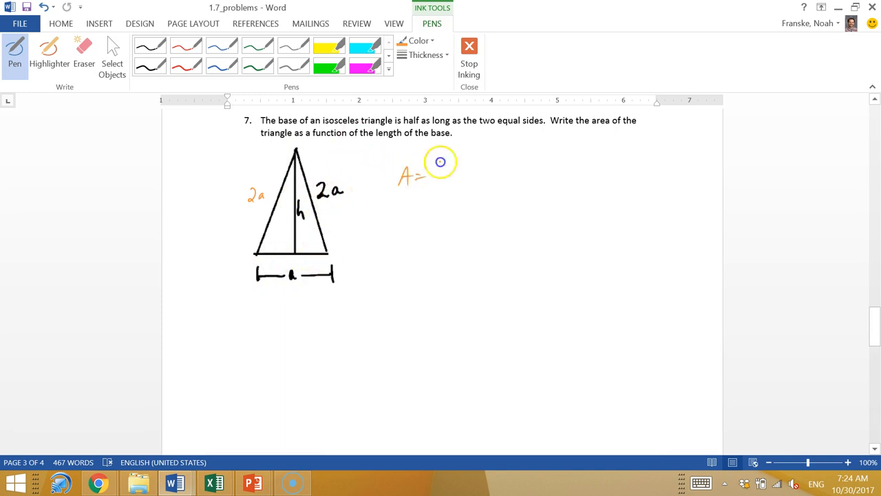
pyautogui.moveTo(441, 163); pyautogui.dragTo(448, 182)
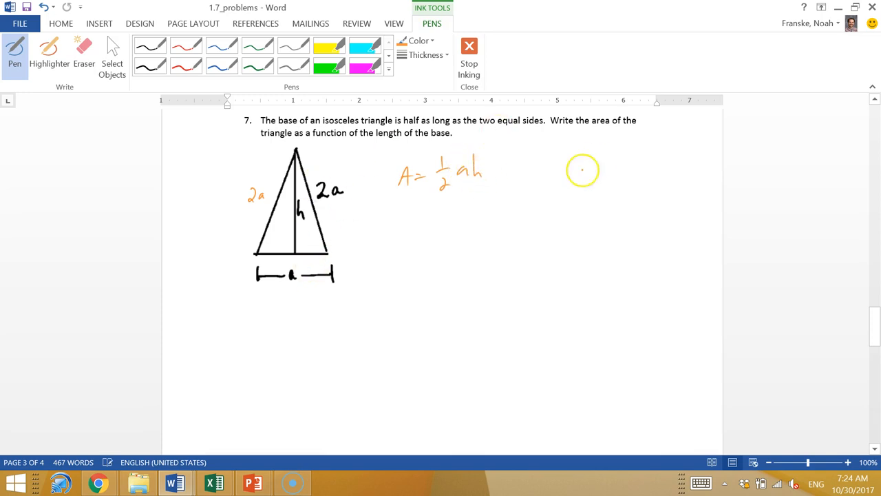
pyautogui.moveTo(379, 146); pyautogui.dragTo(443, 145)
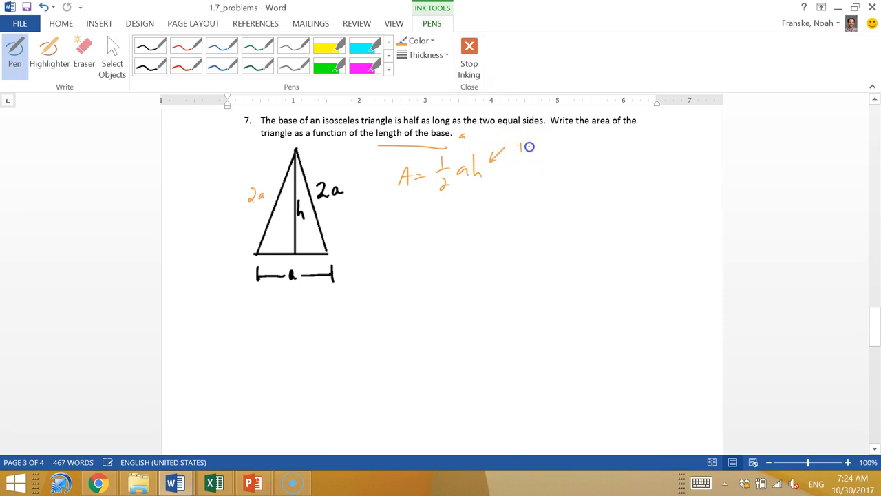
pyautogui.moveTo(520, 149); pyautogui.dragTo(595, 149)
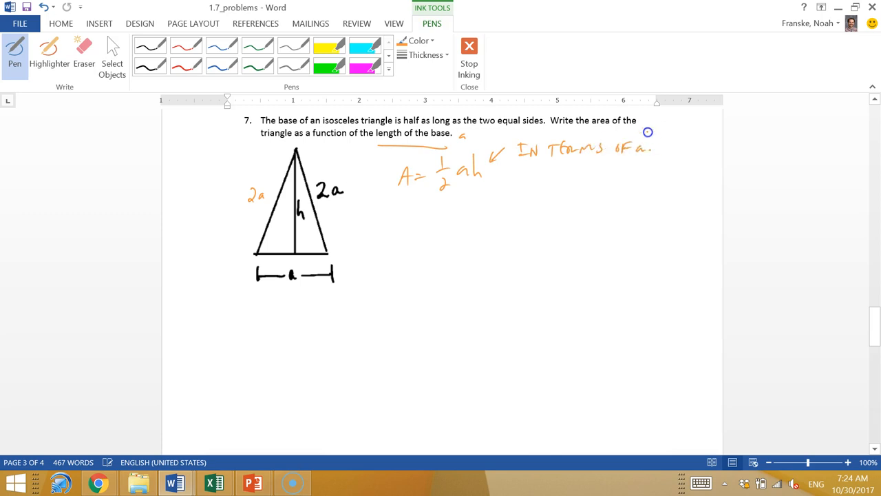
pyautogui.moveTo(296, 241)
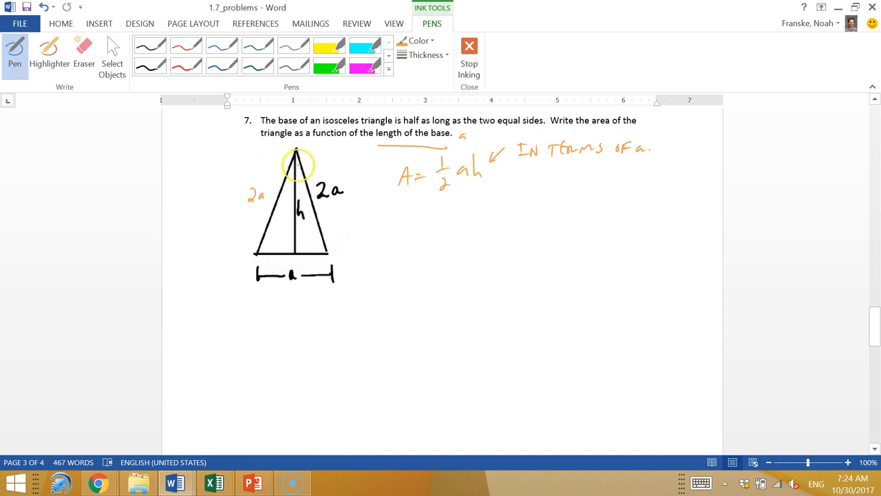
# - Trace the triangle's height, sketch the right half-triangle, and derive h = √15·a/2
pyautogui.moveTo(296, 151); pyautogui.dragTo(328, 250)
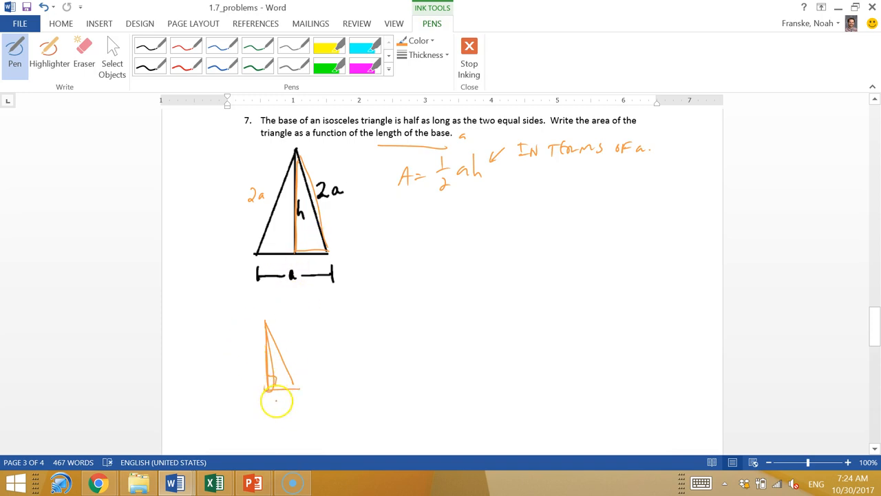
pyautogui.moveTo(278, 396); pyautogui.dragTo(287, 420)
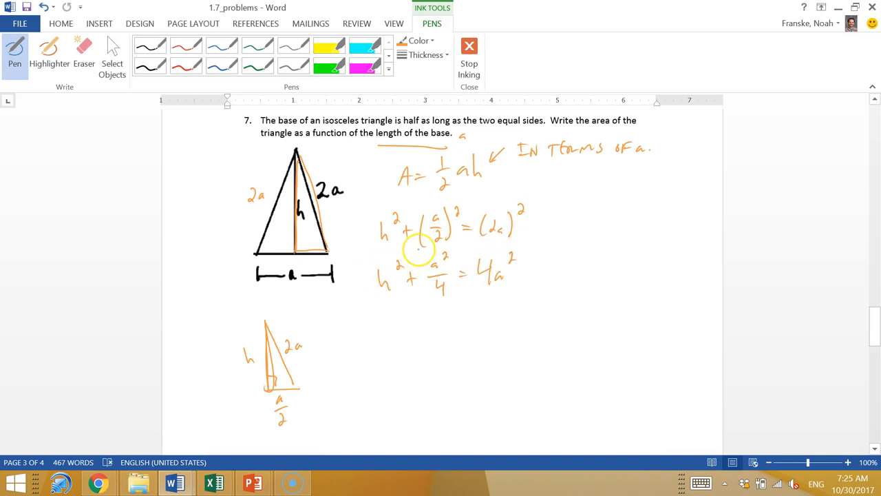
pyautogui.moveTo(584, 304)
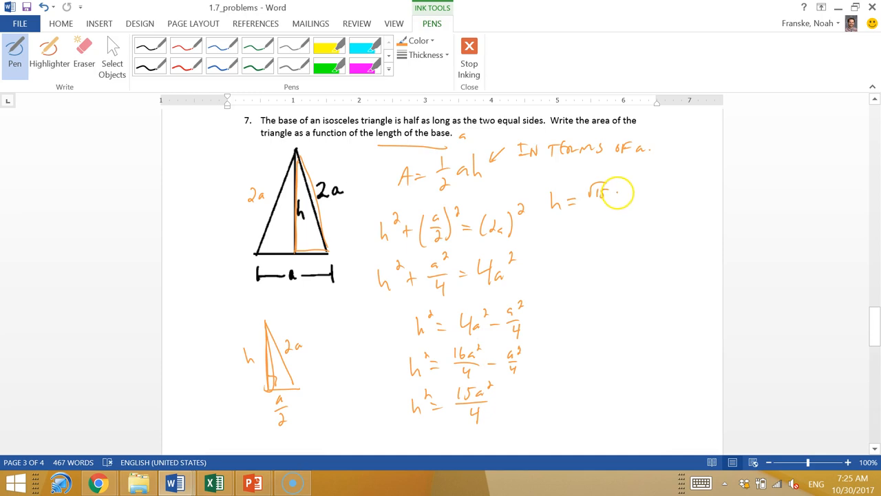
pyautogui.moveTo(592, 207); pyautogui.dragTo(619, 223)
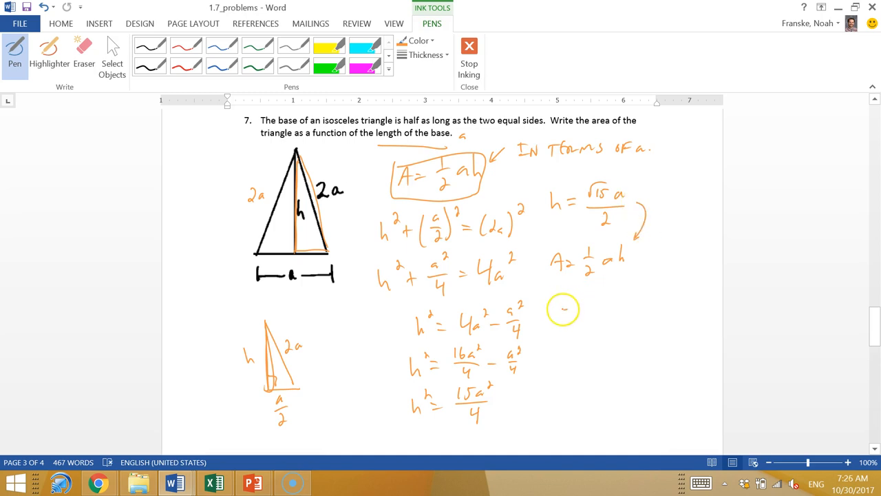
# - Write A = ½·a·√15a/2 and box the final area a²√15/4
pyautogui.moveTo(582, 310); pyautogui.dragTo(603, 314)
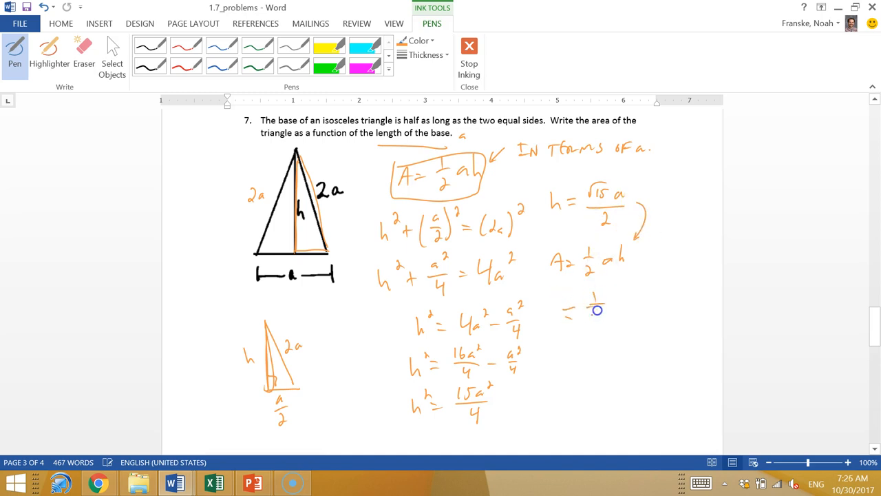
pyautogui.moveTo(600, 310); pyautogui.dragTo(661, 278)
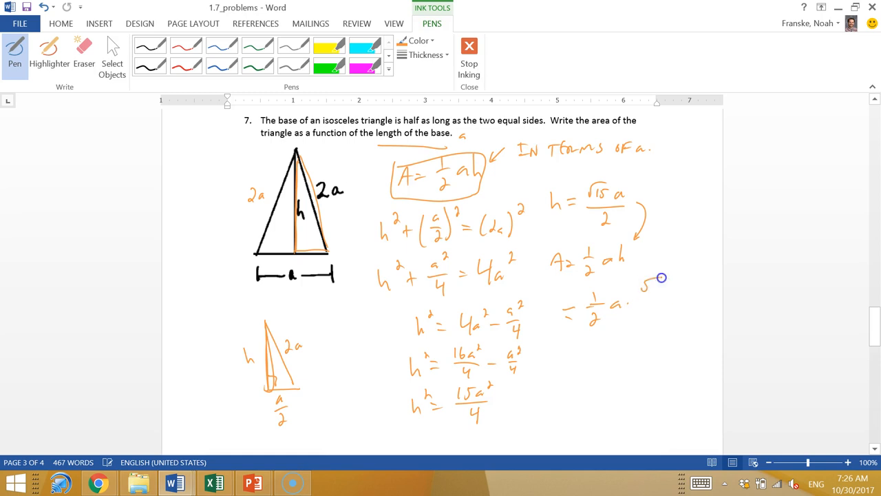
pyautogui.moveTo(641, 276); pyautogui.dragTo(678, 300)
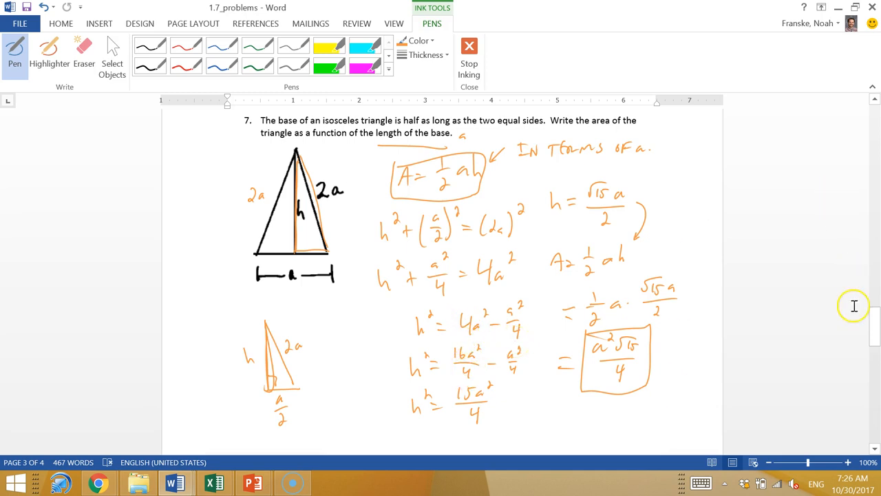
# - Sketch helper axes and the parabola y = 6 − x² in orange beside problem 8's graph
pyautogui.scroll(-3)
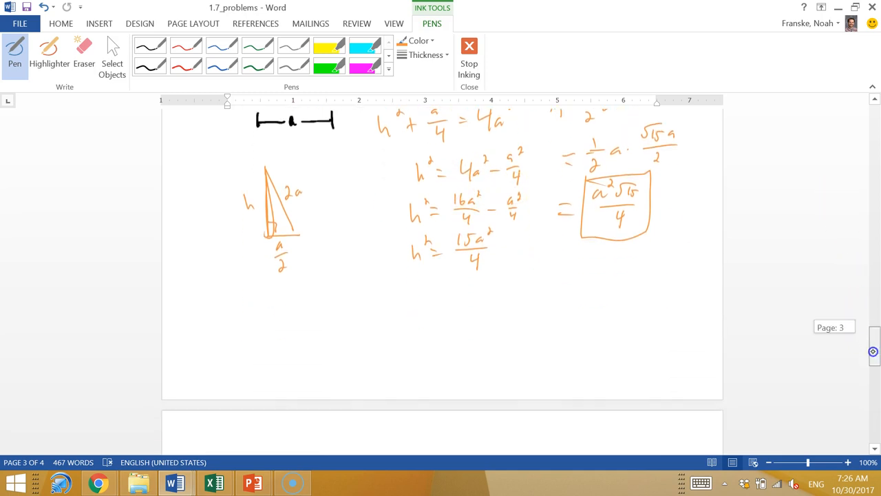
pyautogui.scroll(-3)
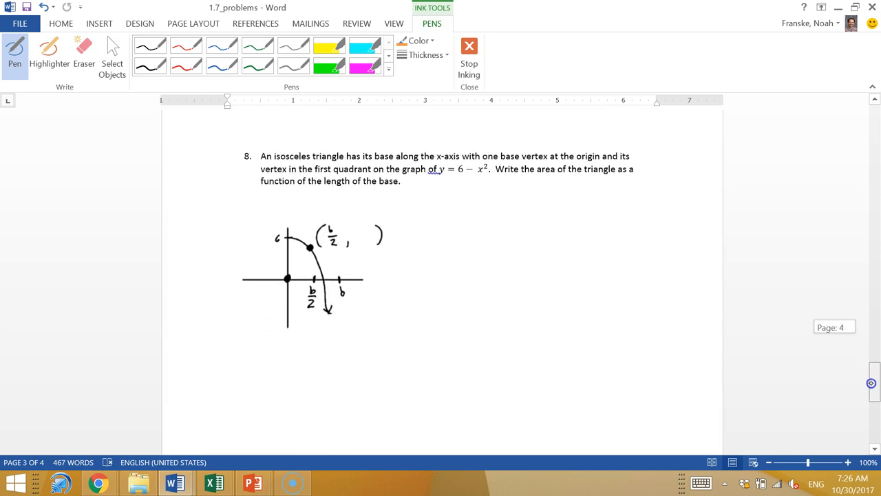
pyautogui.scroll(-3)
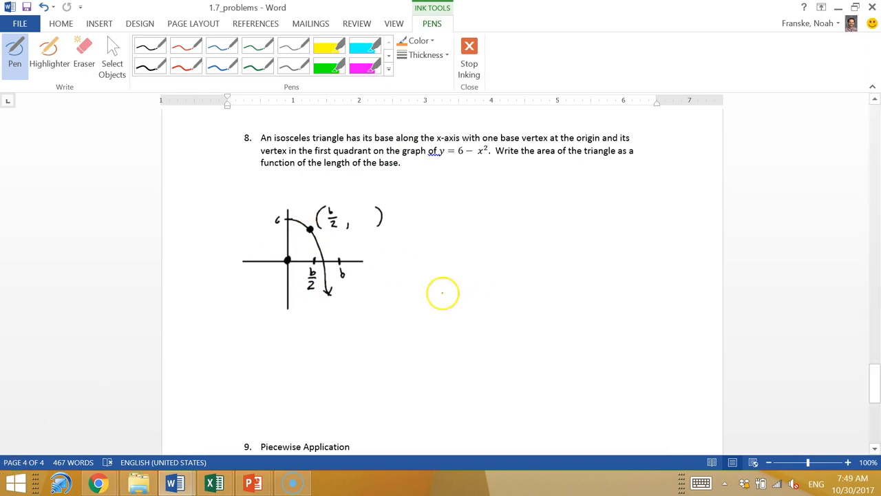
pyautogui.moveTo(317, 232)
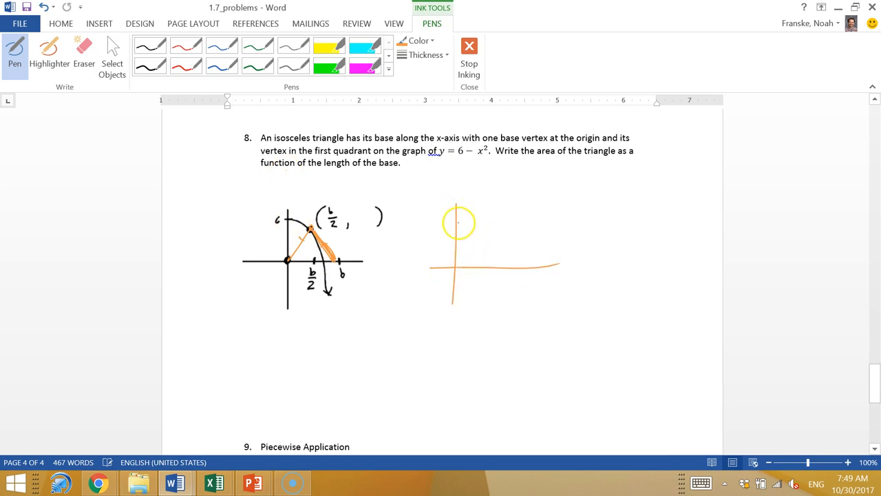
pyautogui.moveTo(455, 213); pyautogui.dragTo(503, 296)
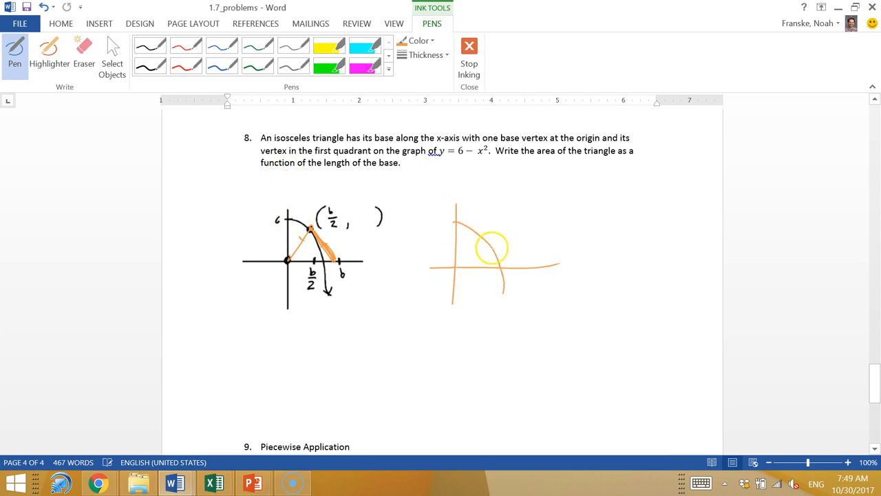
pyautogui.moveTo(456, 265); pyautogui.dragTo(501, 250)
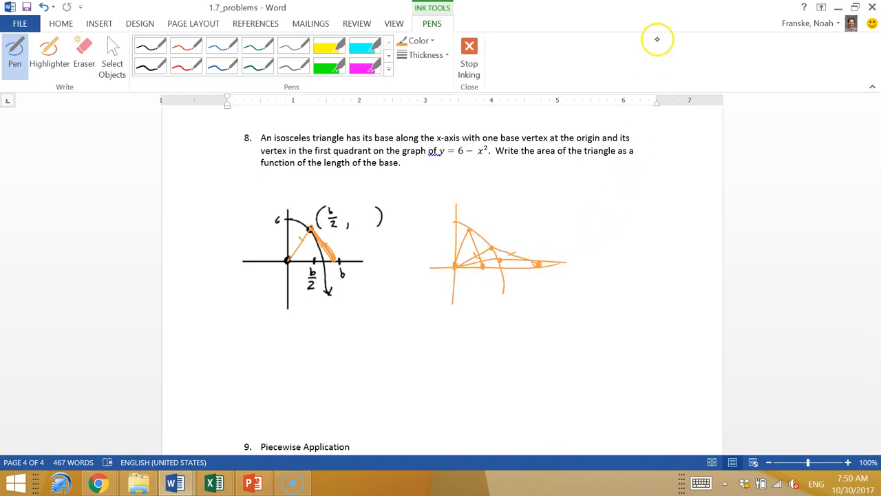
pyautogui.moveTo(531, 84)
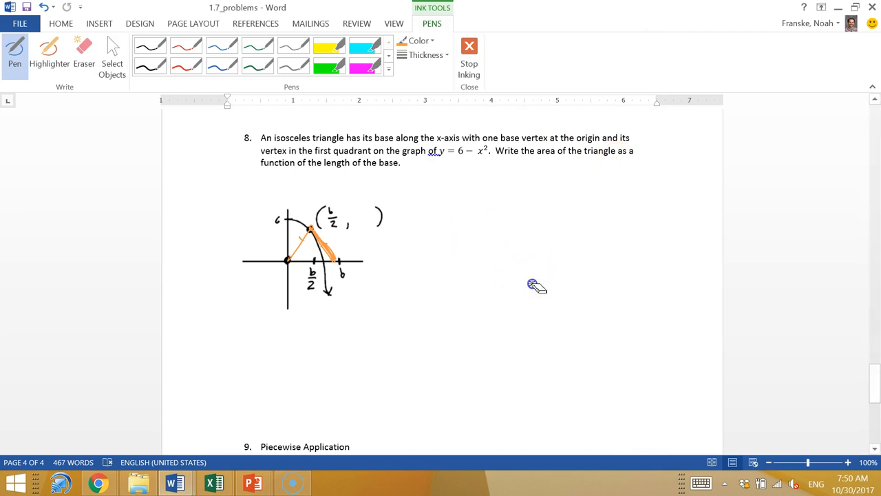
# - Draw fresh vertical and horizontal axes for a new problem 8 helper sketch
pyautogui.moveTo(509, 205); pyautogui.dragTo(510, 310)
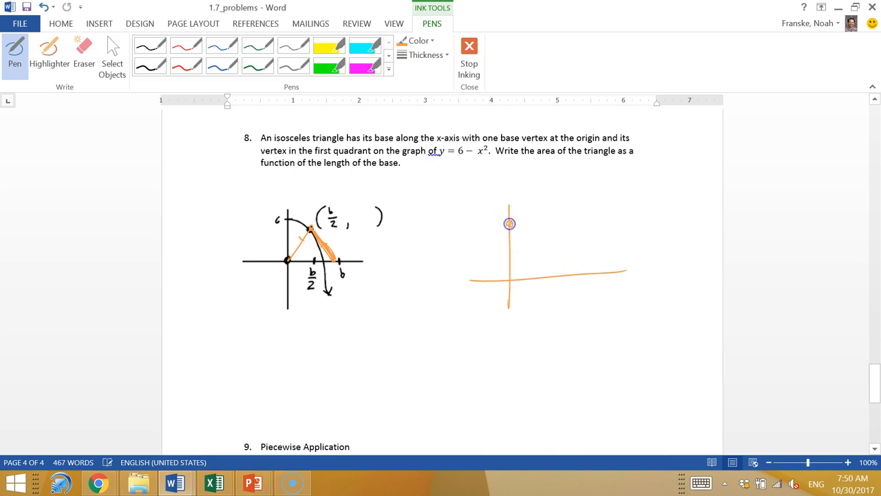
pyautogui.moveTo(510, 223); pyautogui.dragTo(590, 314)
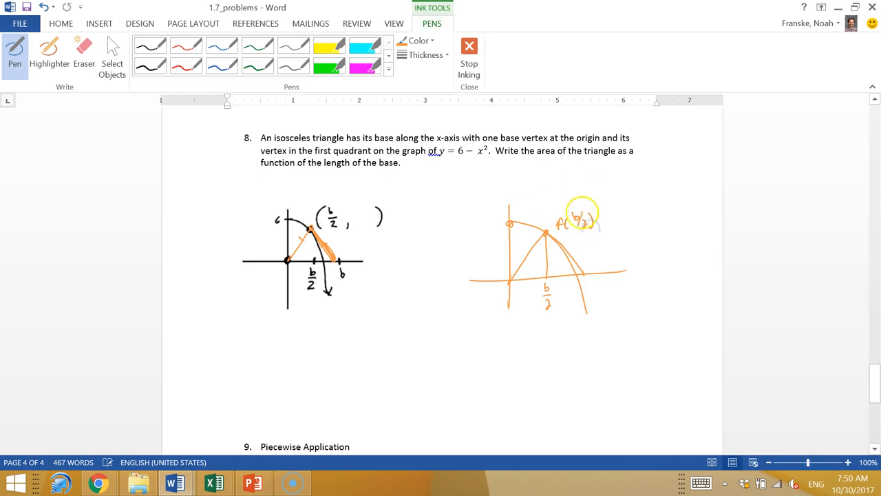
pyautogui.moveTo(444, 174)
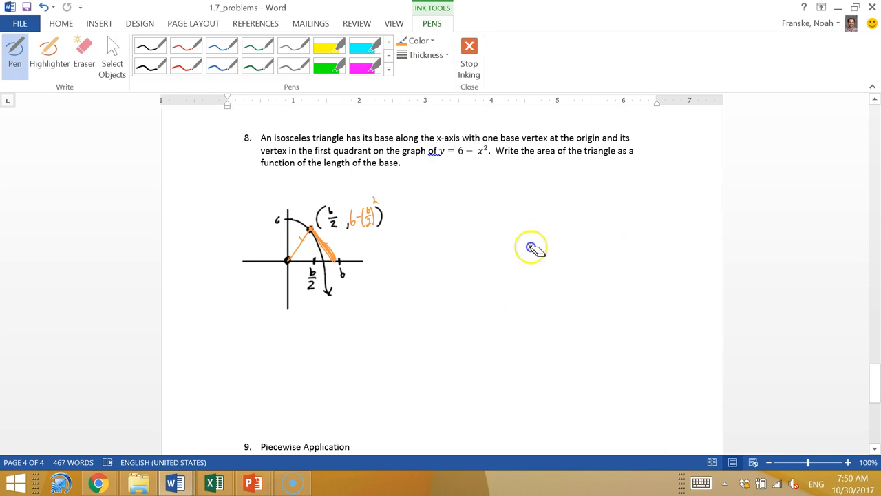
# - Write ½b·h, substitute to ½b(6 − (b/2)²), and begin simplifying toward 3b − b³/8
pyautogui.moveTo(454, 186); pyautogui.dragTo(457, 221)
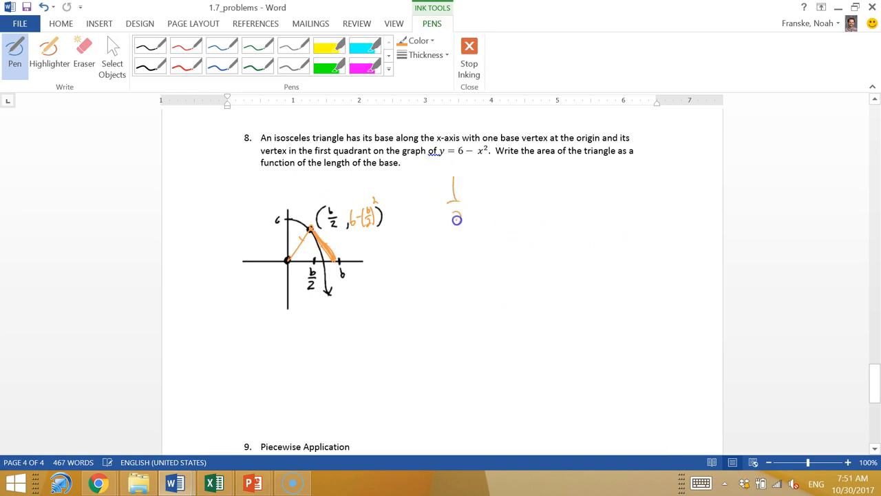
pyautogui.moveTo(468, 204); pyautogui.dragTo(502, 199)
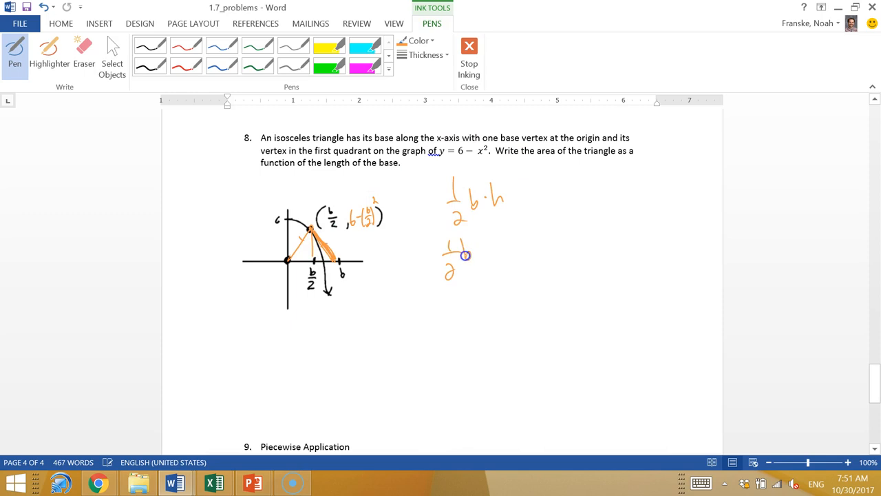
pyautogui.moveTo(479, 259); pyautogui.dragTo(506, 248)
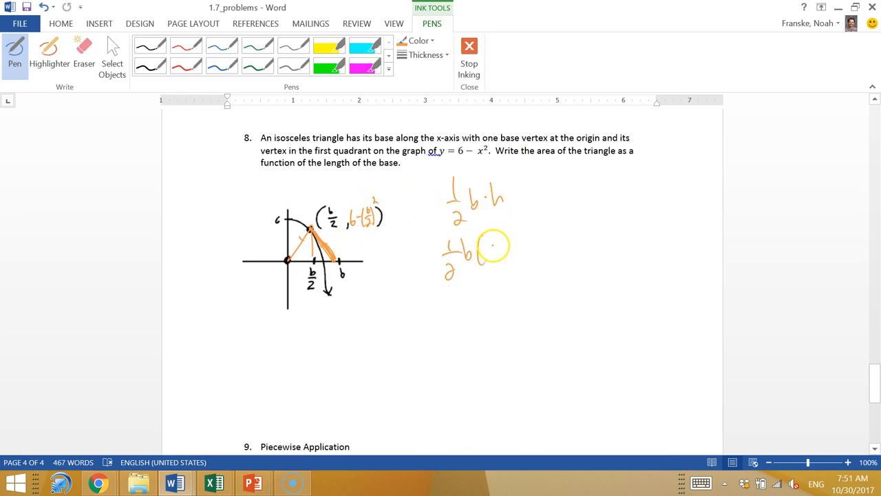
pyautogui.moveTo(475, 251); pyautogui.dragTo(493, 248)
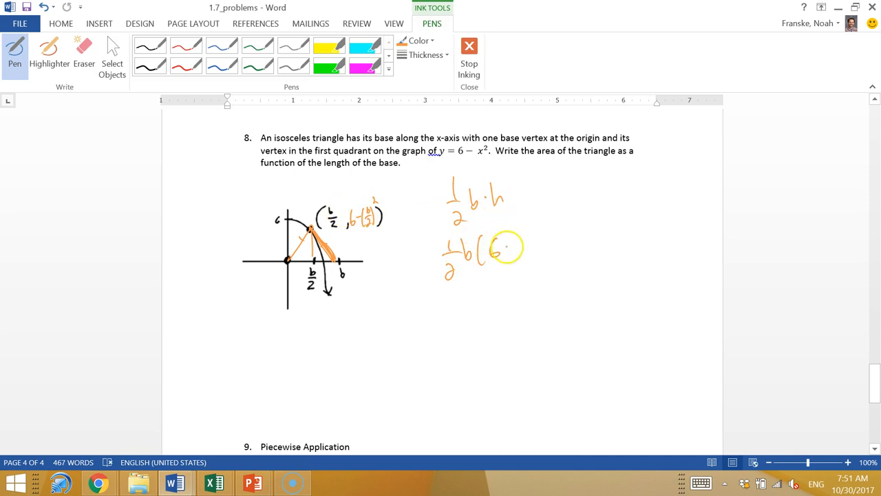
pyautogui.moveTo(496, 248); pyautogui.dragTo(531, 255)
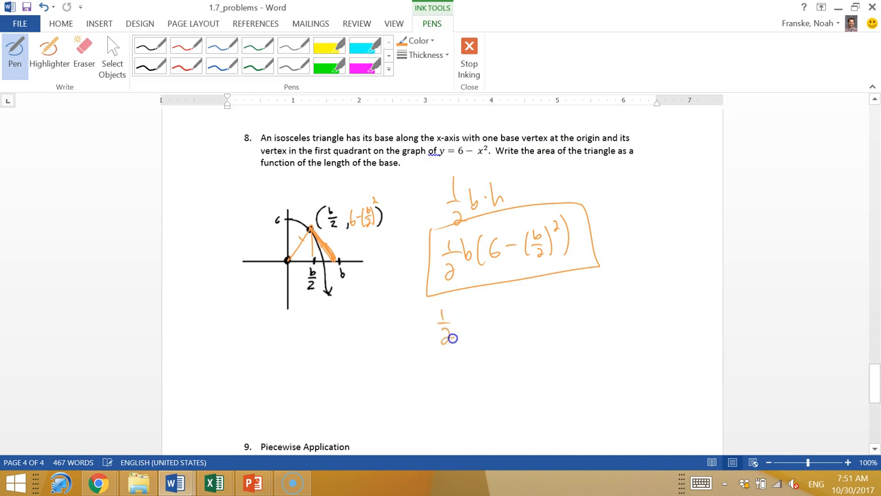
pyautogui.moveTo(452, 339); pyautogui.dragTo(517, 309)
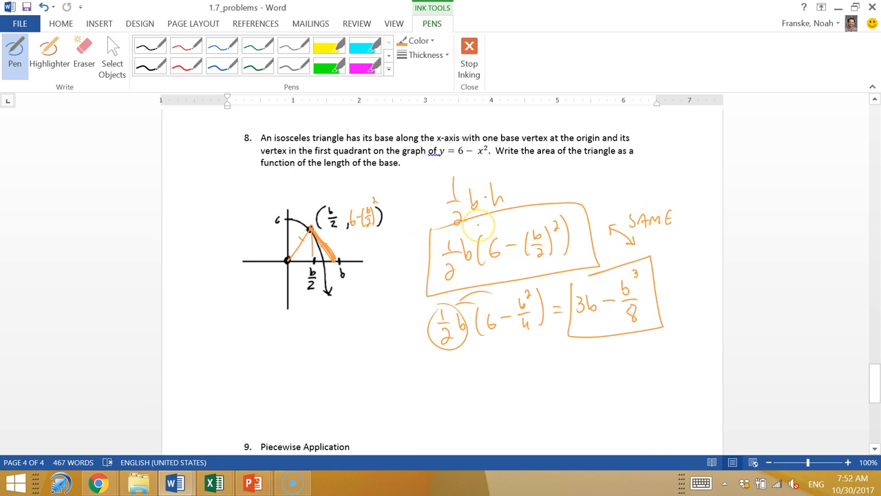
pyautogui.moveTo(871, 385)
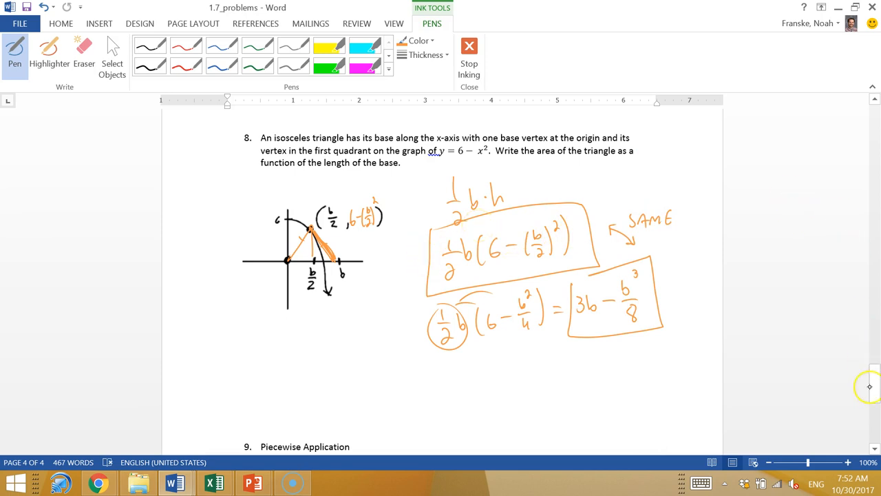
# - Ink problem 9's pieces: 10x for x ≤ 75 and 7.50 for 76 ≤ x ≤ 150
pyautogui.scroll(-3)
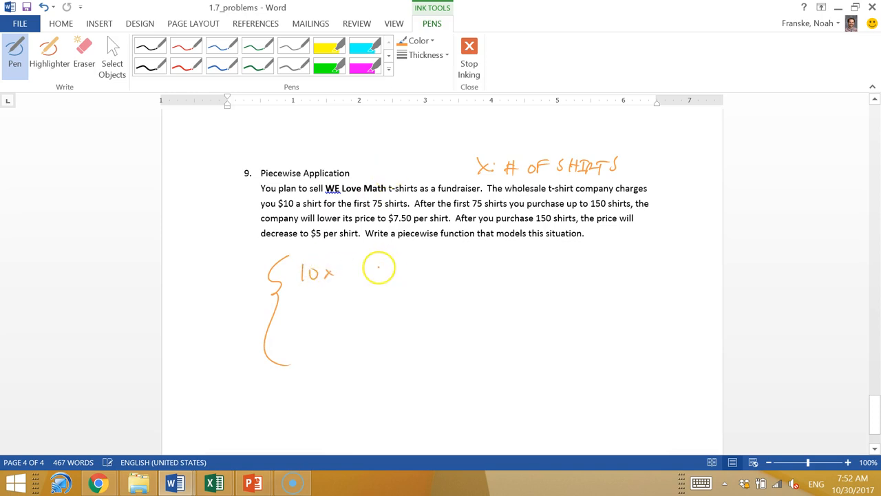
pyautogui.moveTo(378, 274); pyautogui.dragTo(424, 274)
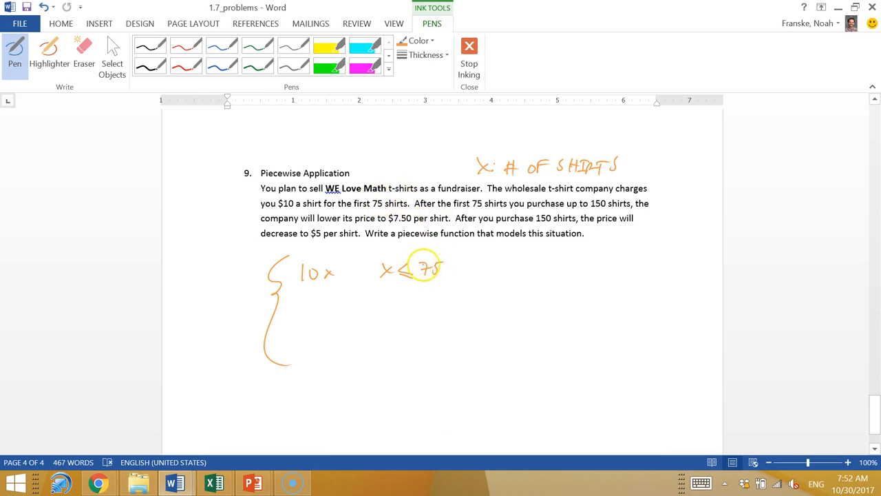
pyautogui.moveTo(535, 350)
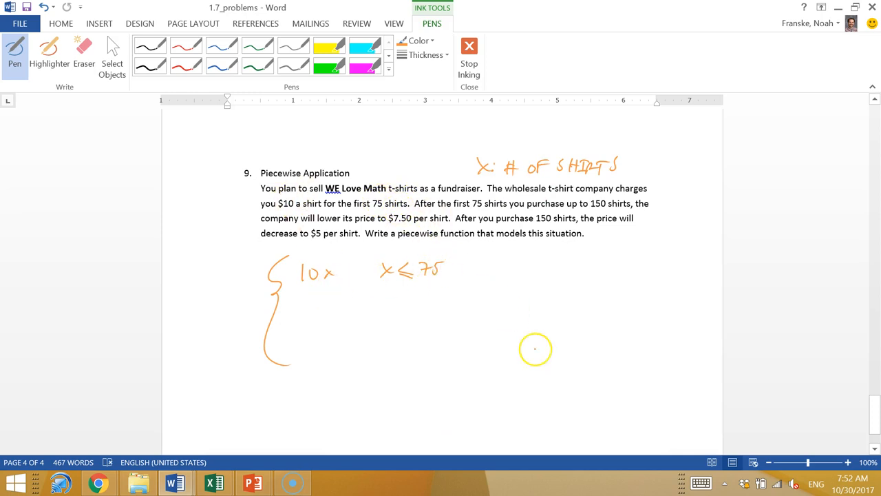
pyautogui.moveTo(529, 261)
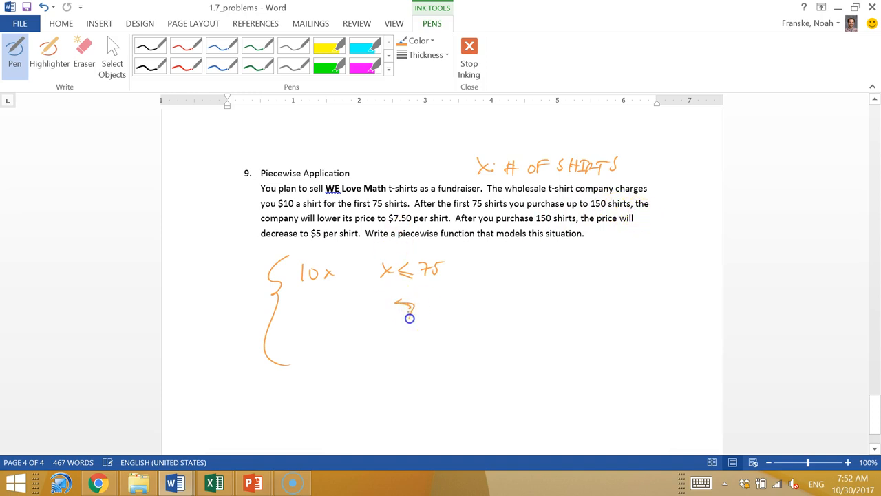
pyautogui.moveTo(402, 314); pyautogui.dragTo(471, 308)
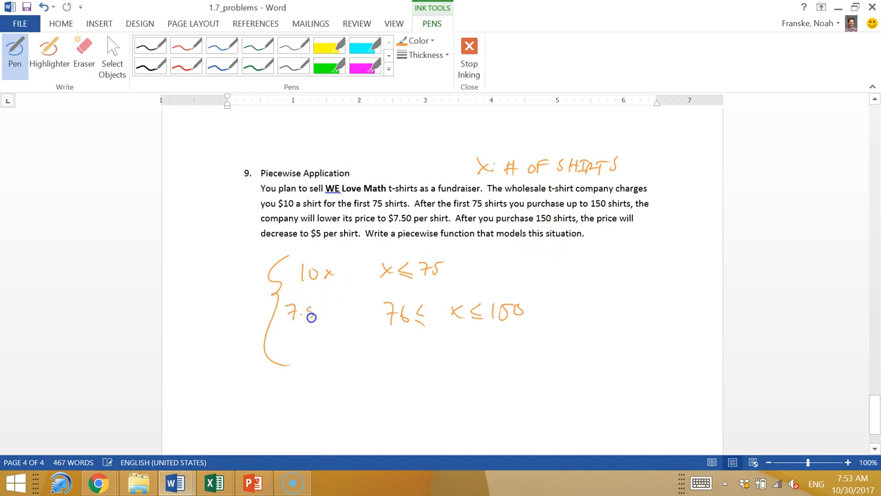
pyautogui.moveTo(314, 317); pyautogui.dragTo(337, 309)
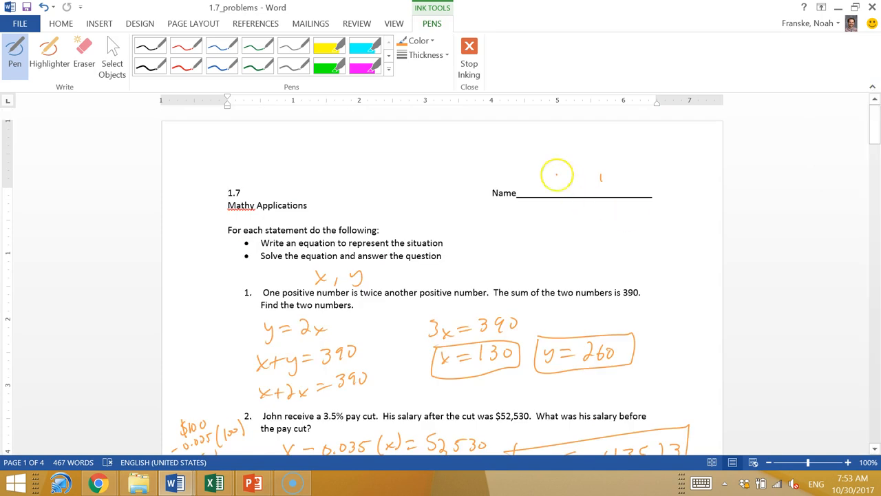
# - Write KEY in orange on the worksheet's name line at the top
pyautogui.moveTo(537, 185); pyautogui.dragTo(592, 179)
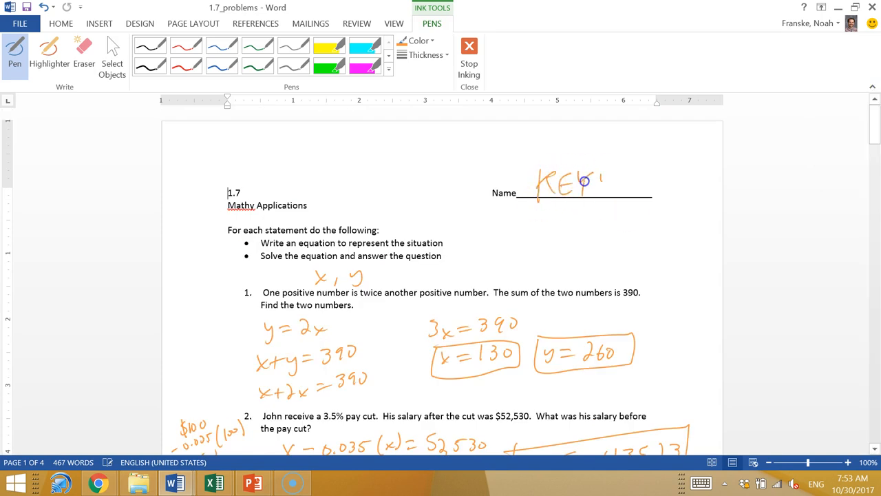